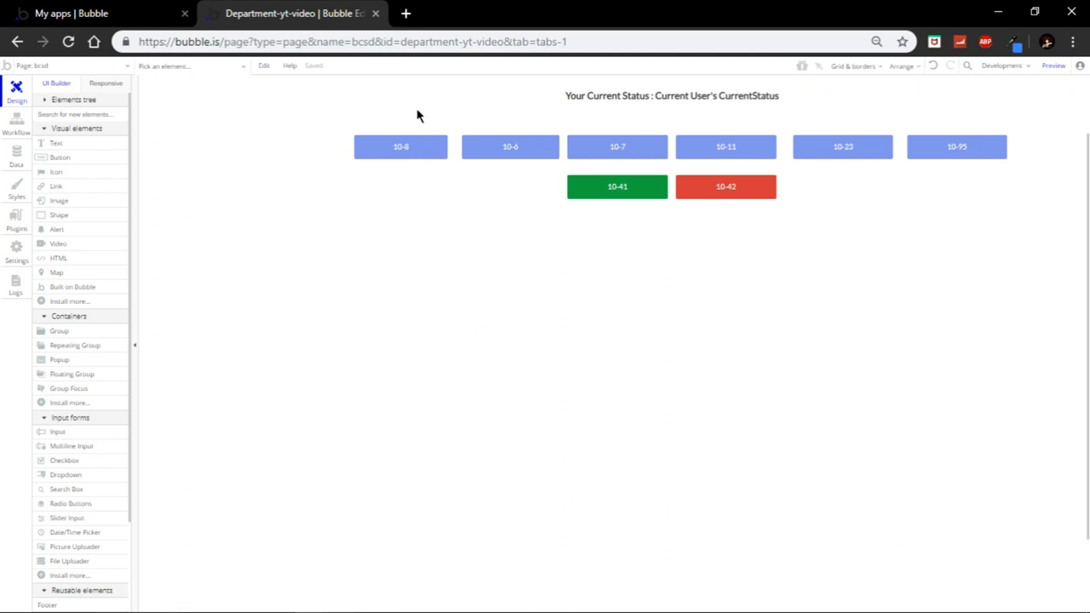
{"action": "mouse_move", "coordinate": [576, 460]}
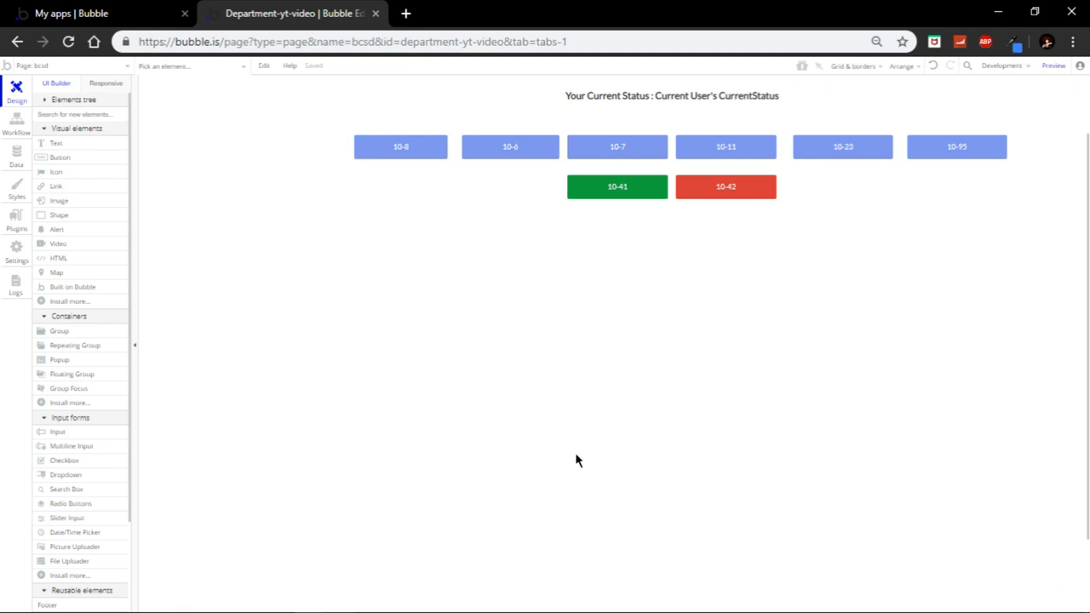
{"action": "mouse_move", "coordinate": [330, 296]}
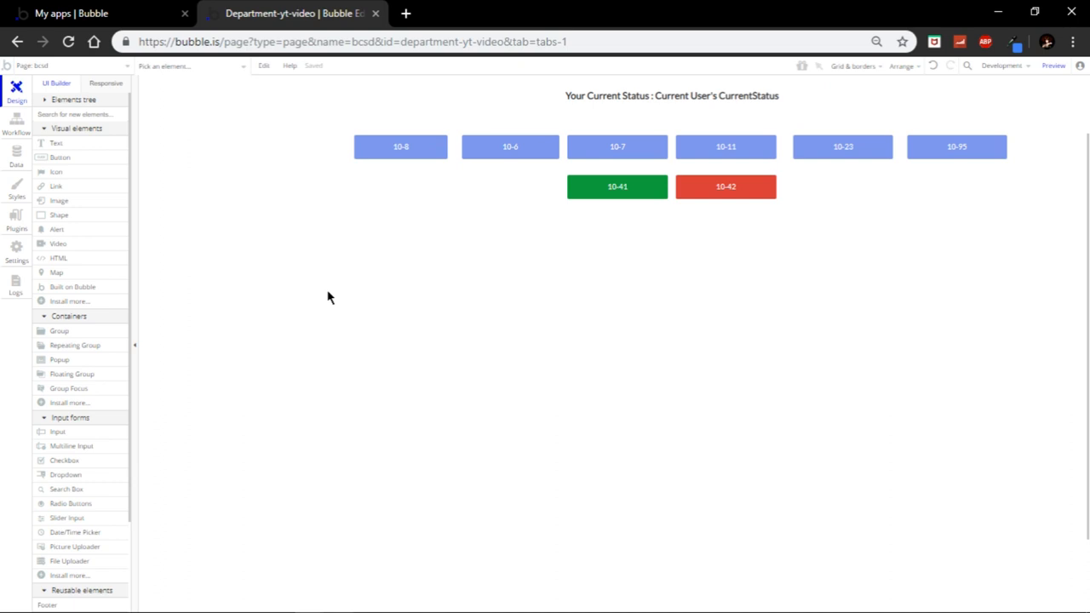
{"action": "mouse_move", "coordinate": [344, 311]}
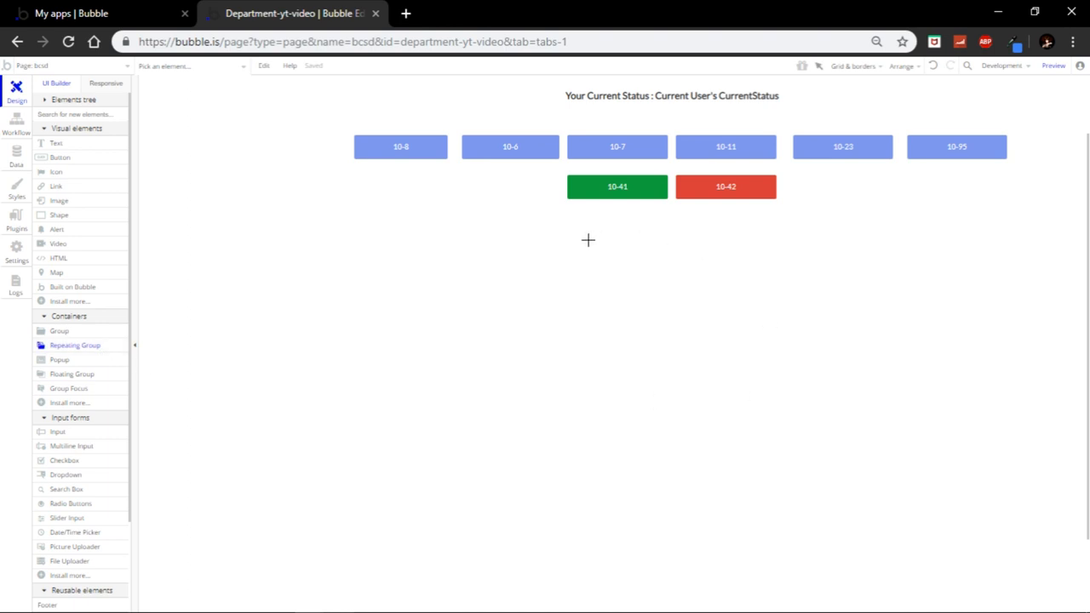
{"action": "mouse_move", "coordinate": [358, 225]}
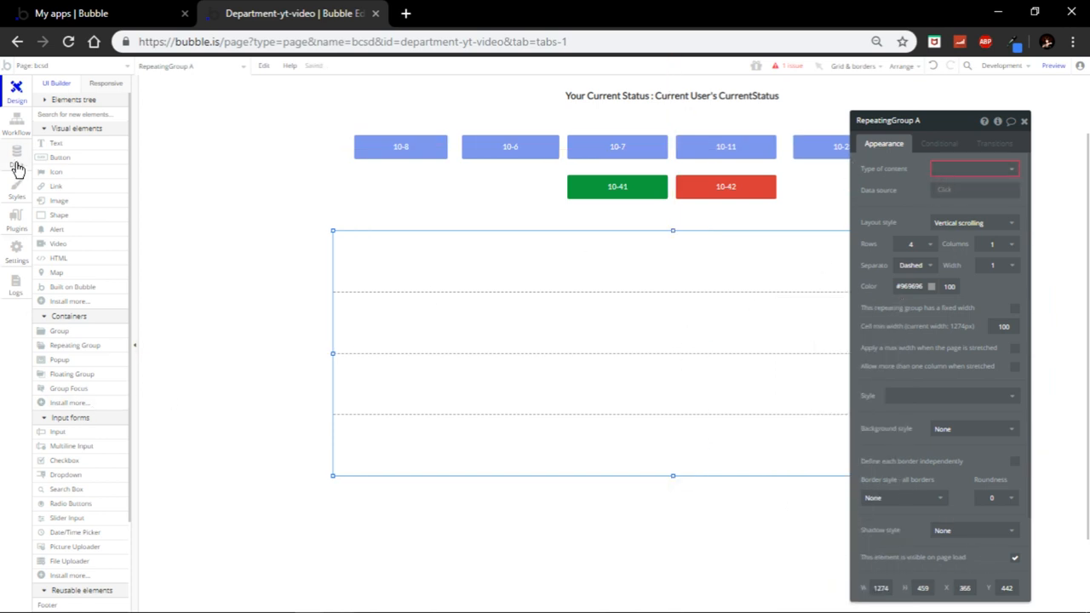
Create a new data type named BOLO
{"action": "left_click", "coordinate": [17, 154]}
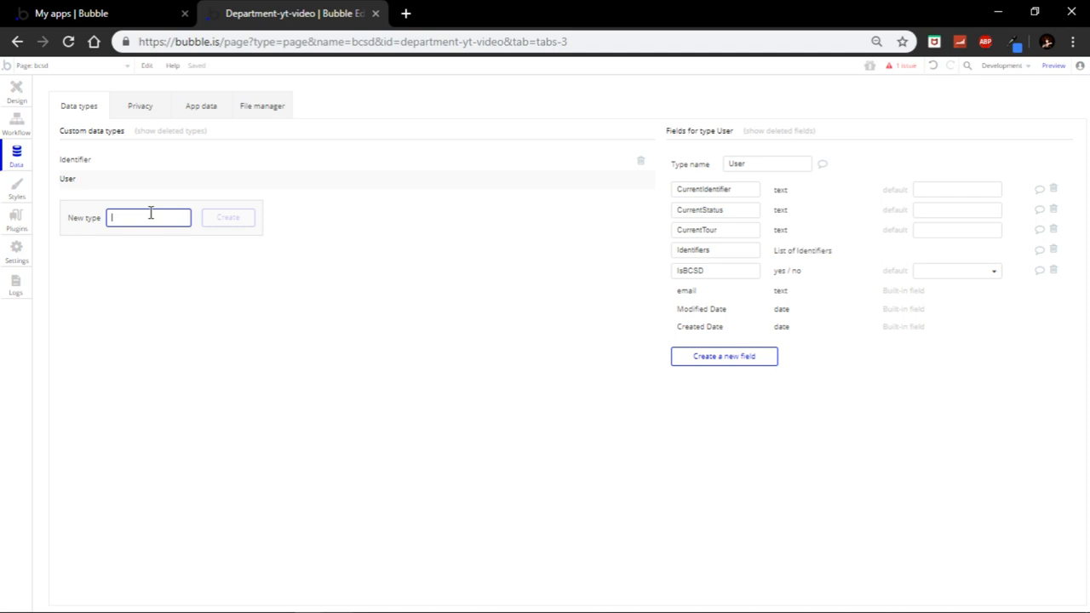
{"action": "type", "text": "BOLO"}
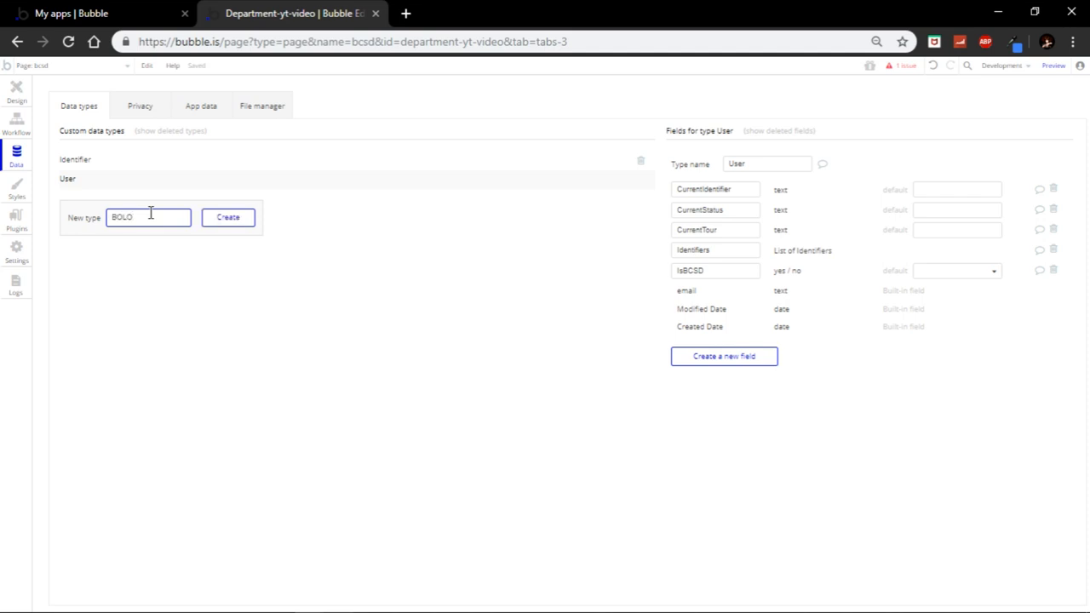
{"action": "left_click", "coordinate": [229, 219]}
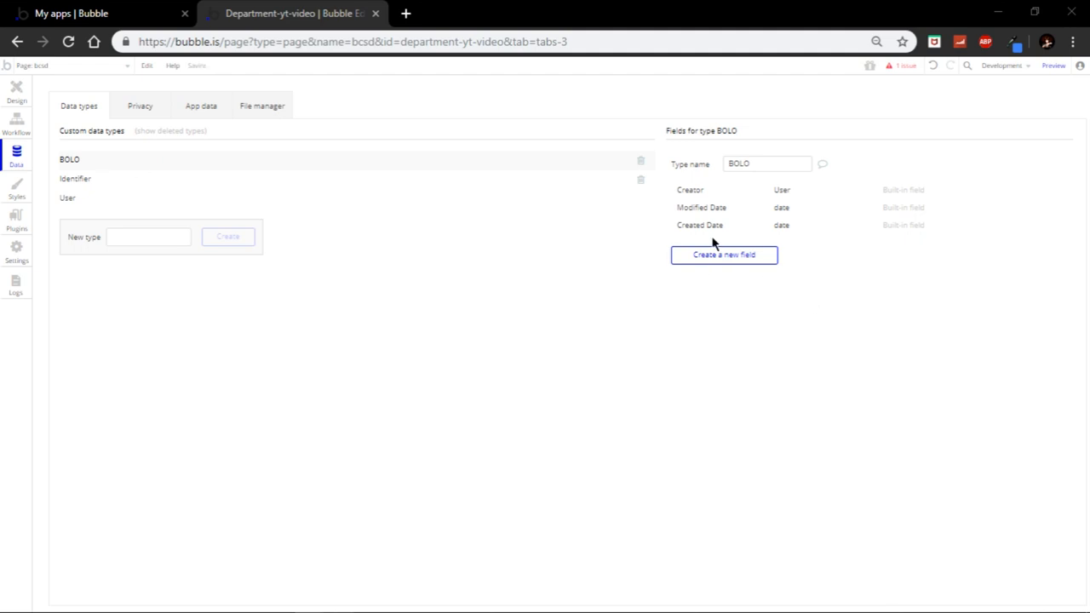
Add a text field named BoloType to the BOLO type
{"action": "left_click", "coordinate": [724, 255]}
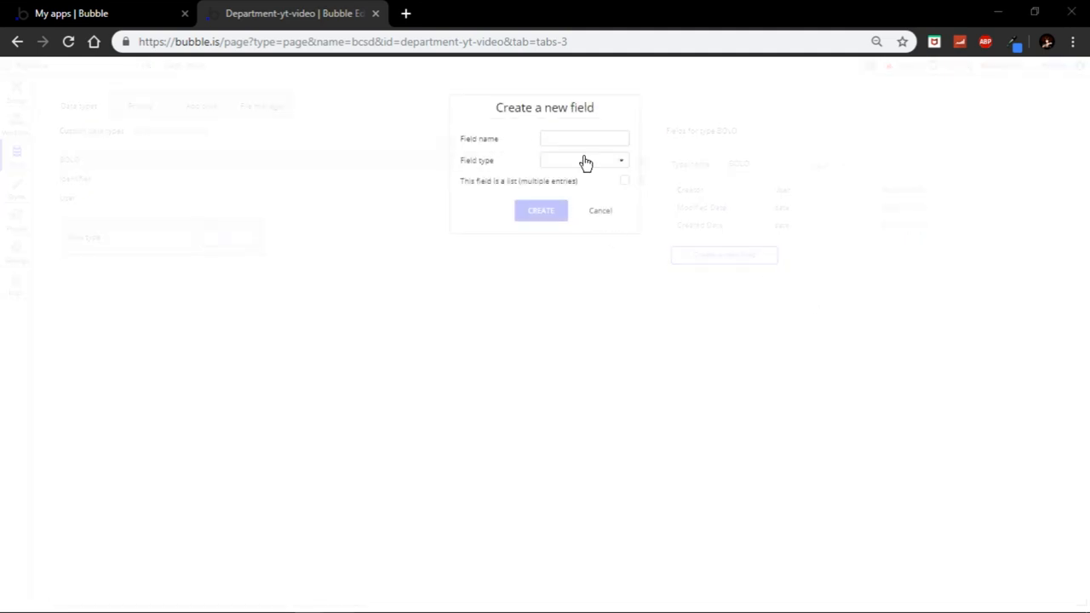
{"action": "type", "text": "B"}
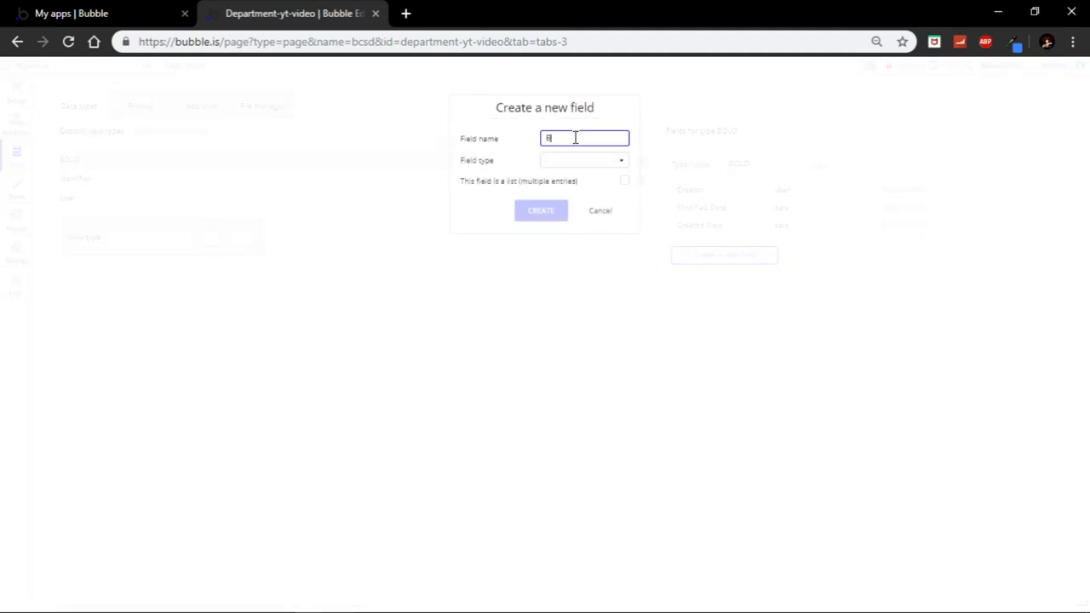
{"action": "type", "text": "oloType"}
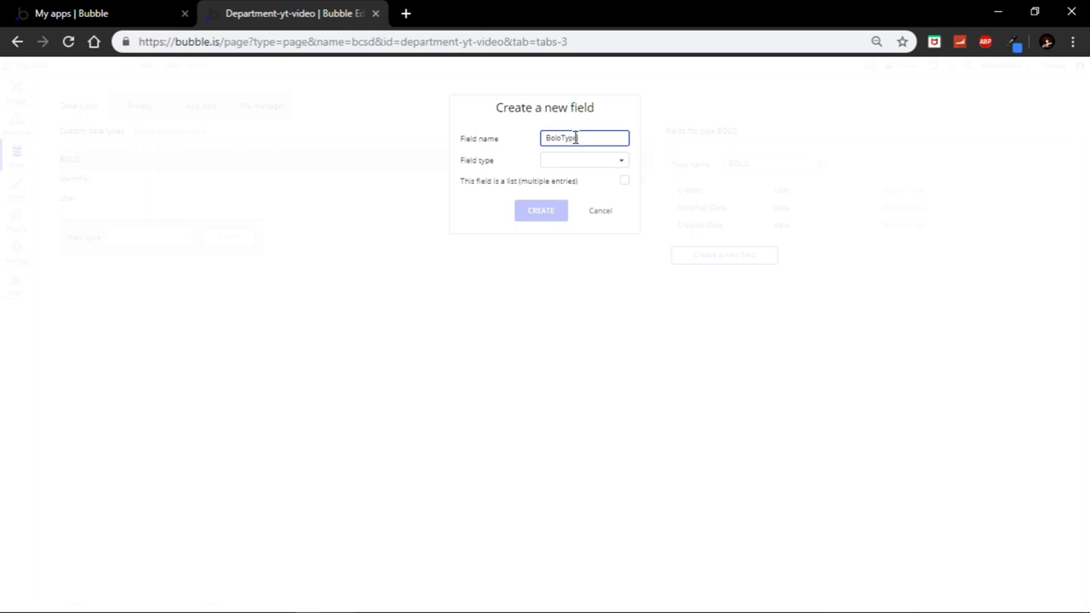
{"action": "left_click", "coordinate": [583, 160]}
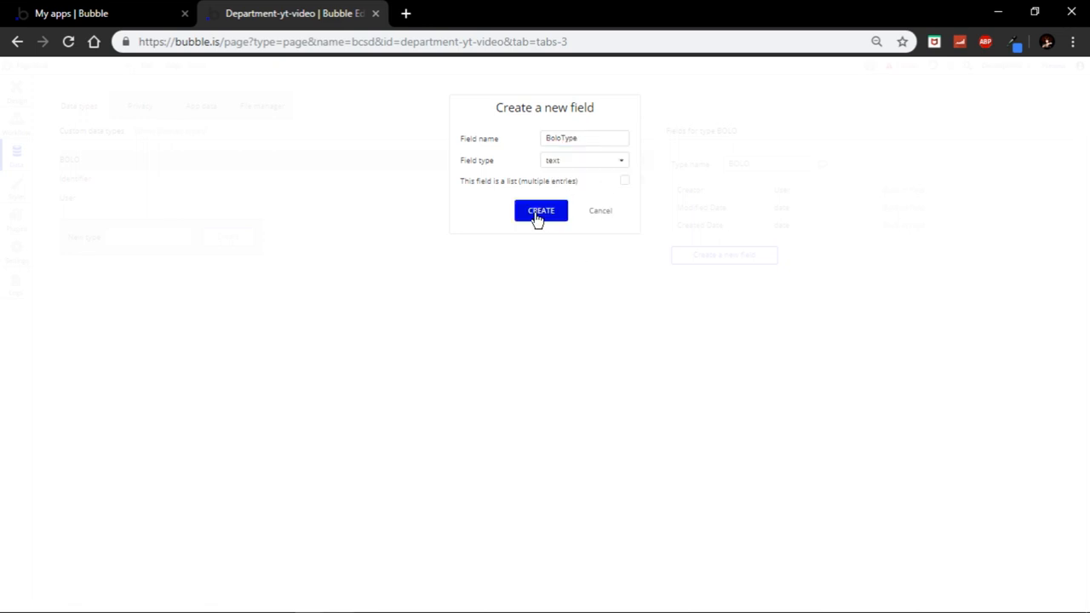
{"action": "left_click", "coordinate": [542, 211]}
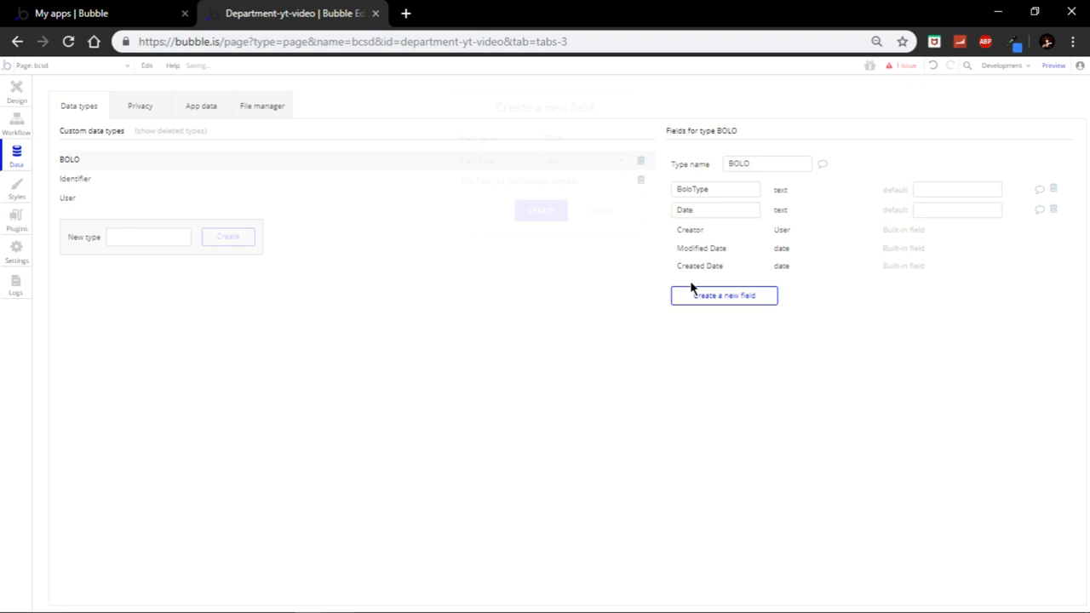
Add Description and Location fields to BOLO and return to the Design tab
{"action": "left_click", "coordinate": [725, 297]}
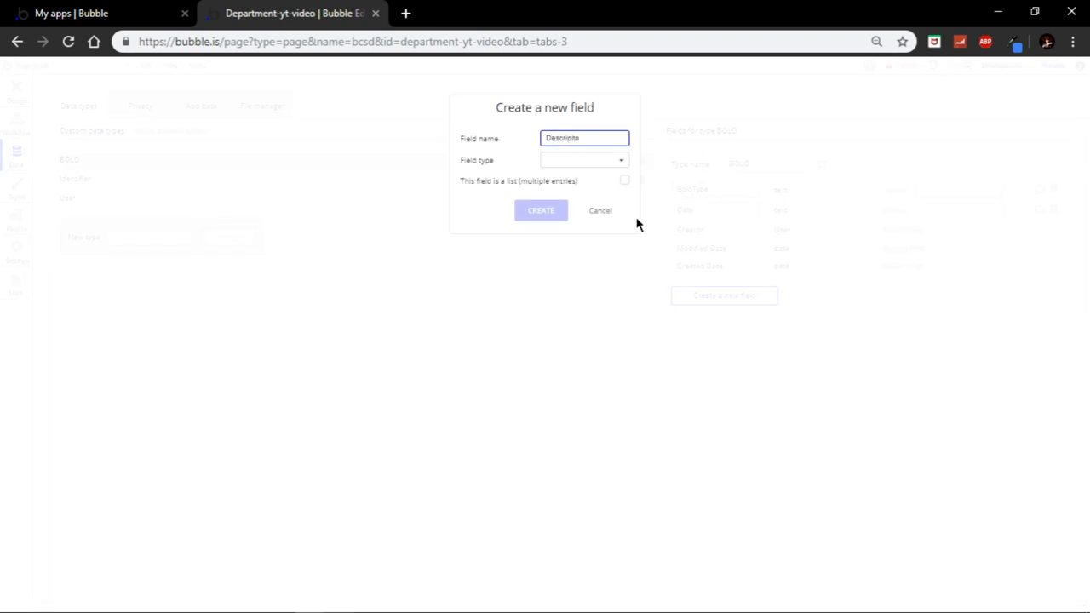
{"action": "left_click", "coordinate": [600, 211]}
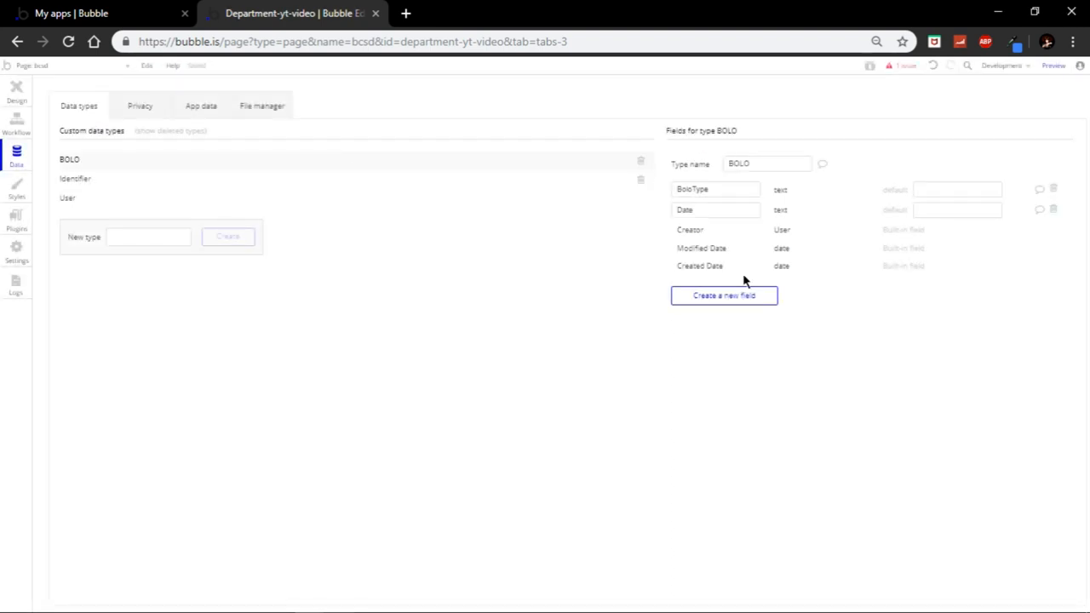
{"action": "left_click", "coordinate": [722, 296]}
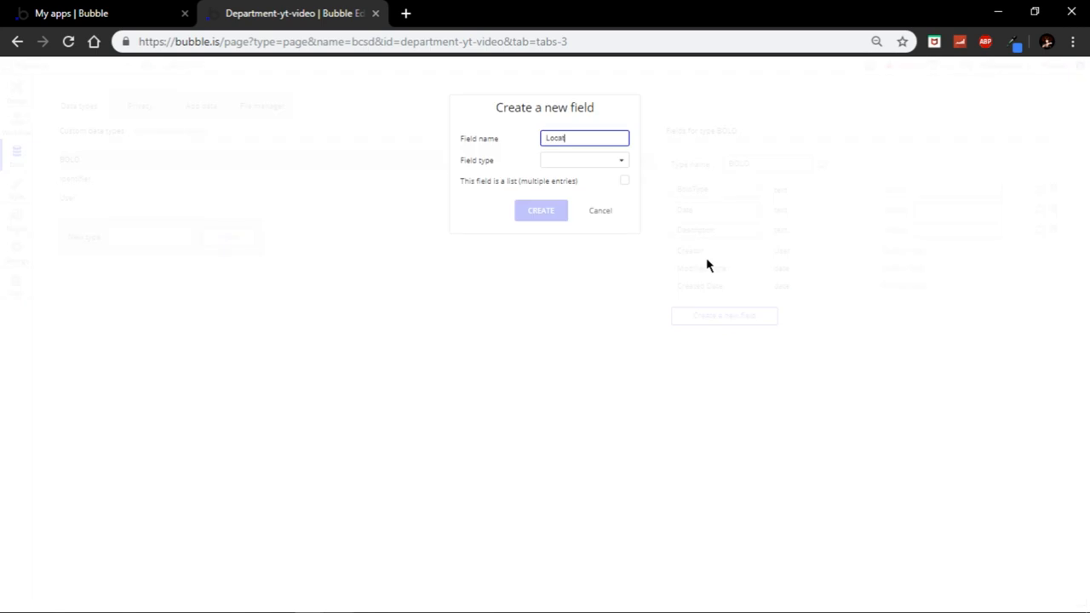
{"action": "left_click", "coordinate": [541, 211]}
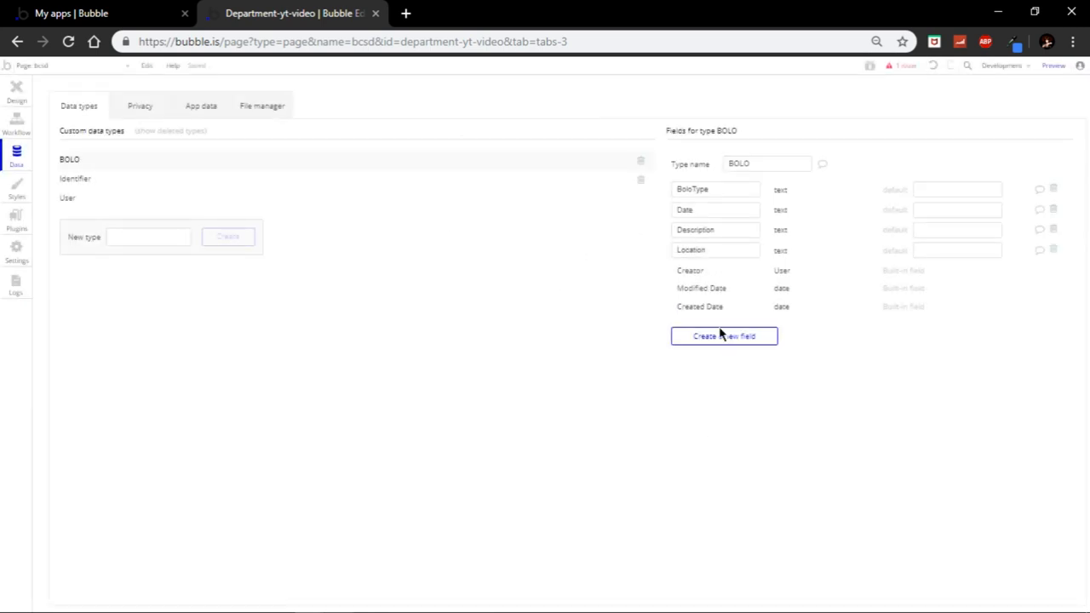
{"action": "mouse_move", "coordinate": [724, 336]}
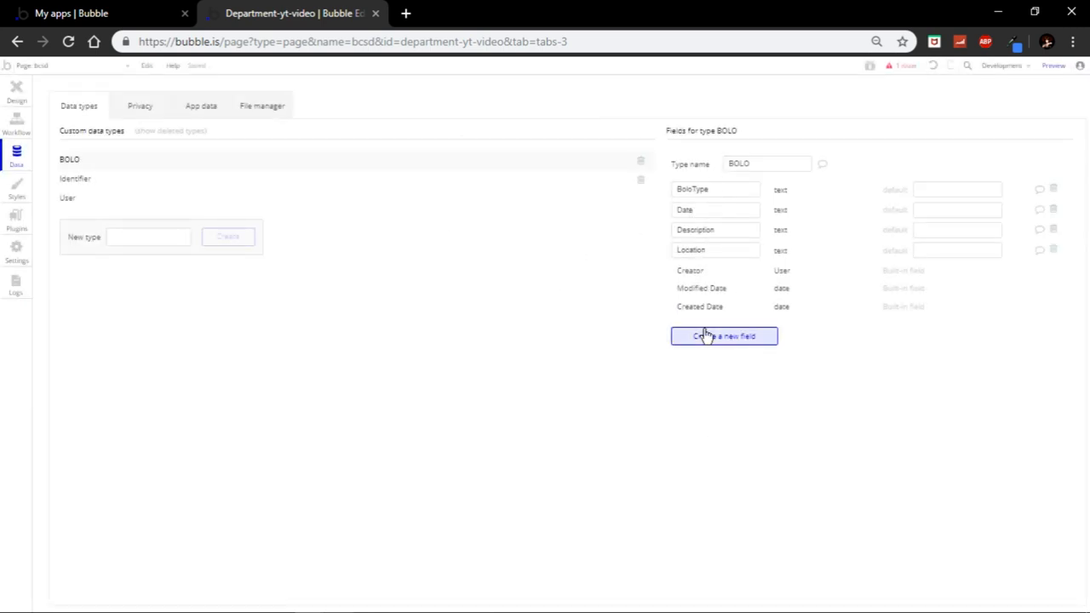
{"action": "left_click", "coordinate": [17, 88]}
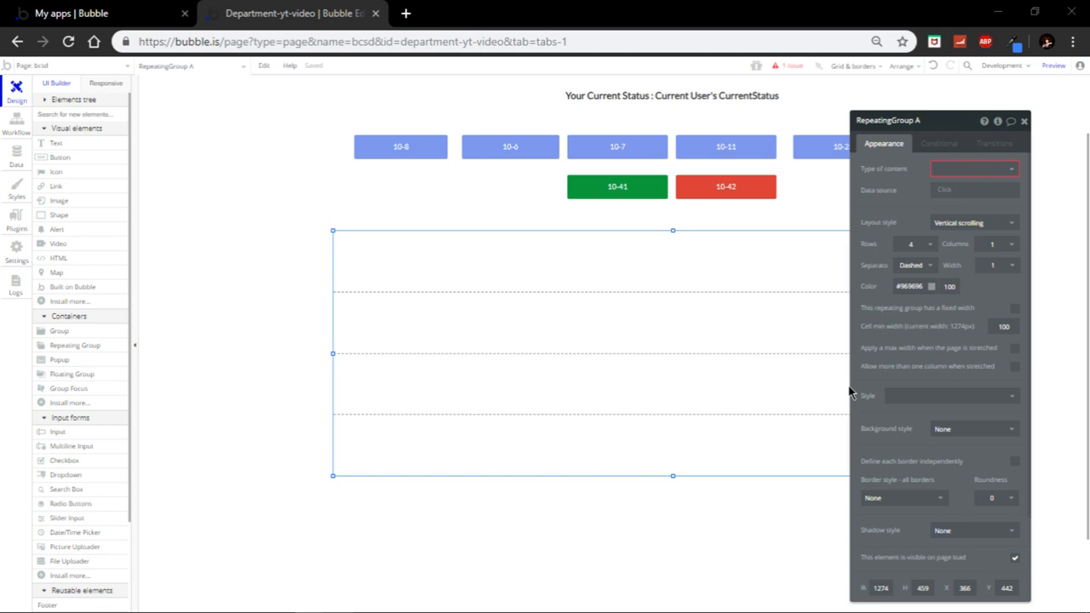
{"action": "mouse_move", "coordinate": [879, 177]}
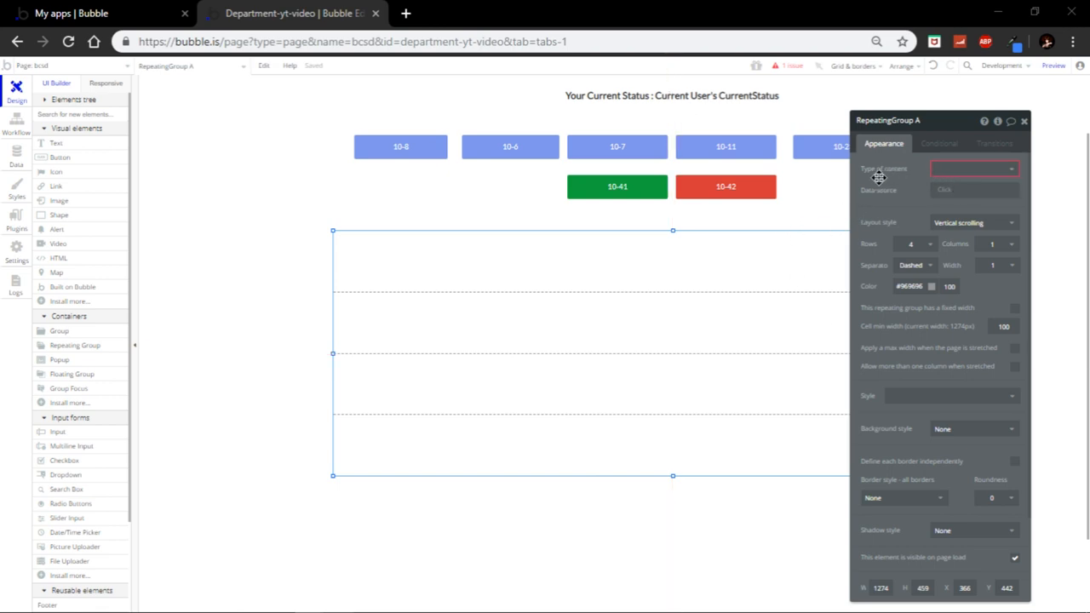
Set the repeating group to content type BOLO, source Search for BOLOs, solid border, and select its cell text
{"action": "left_click", "coordinate": [975, 169]}
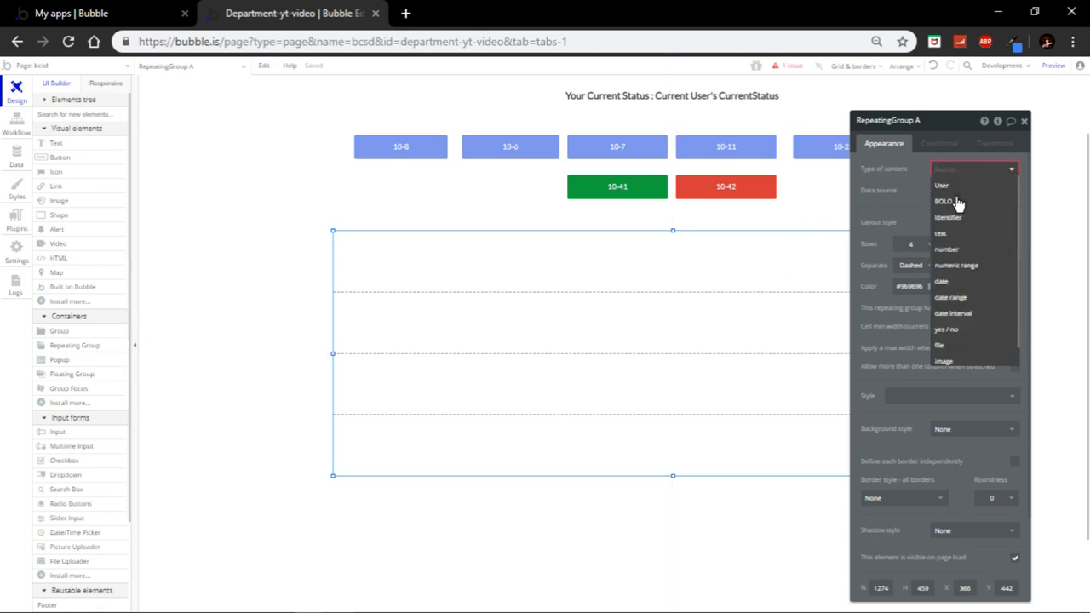
{"action": "left_click", "coordinate": [944, 201]}
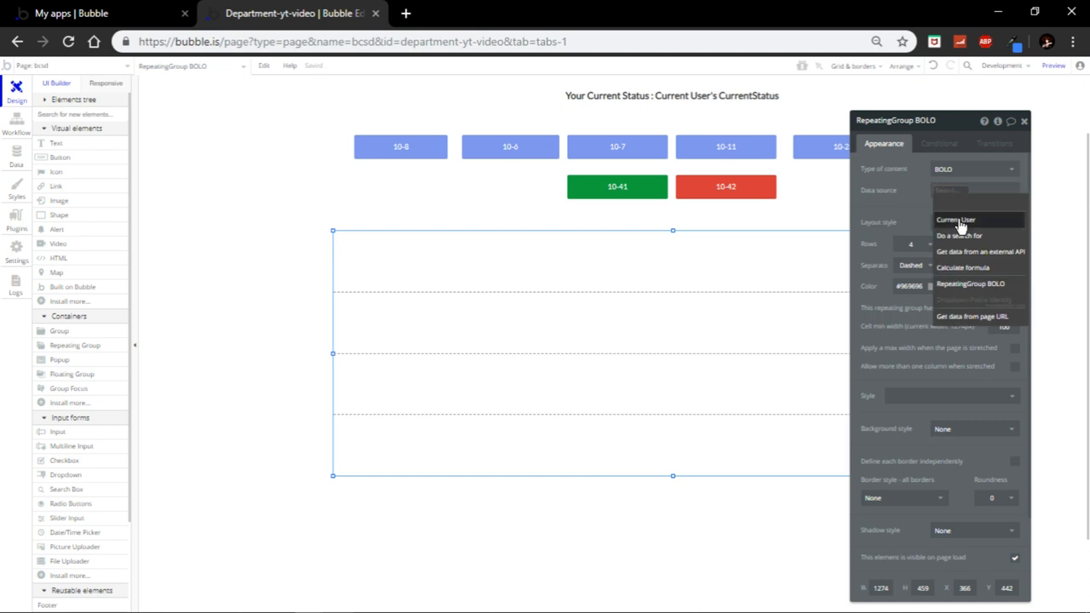
{"action": "left_click", "coordinate": [959, 236]}
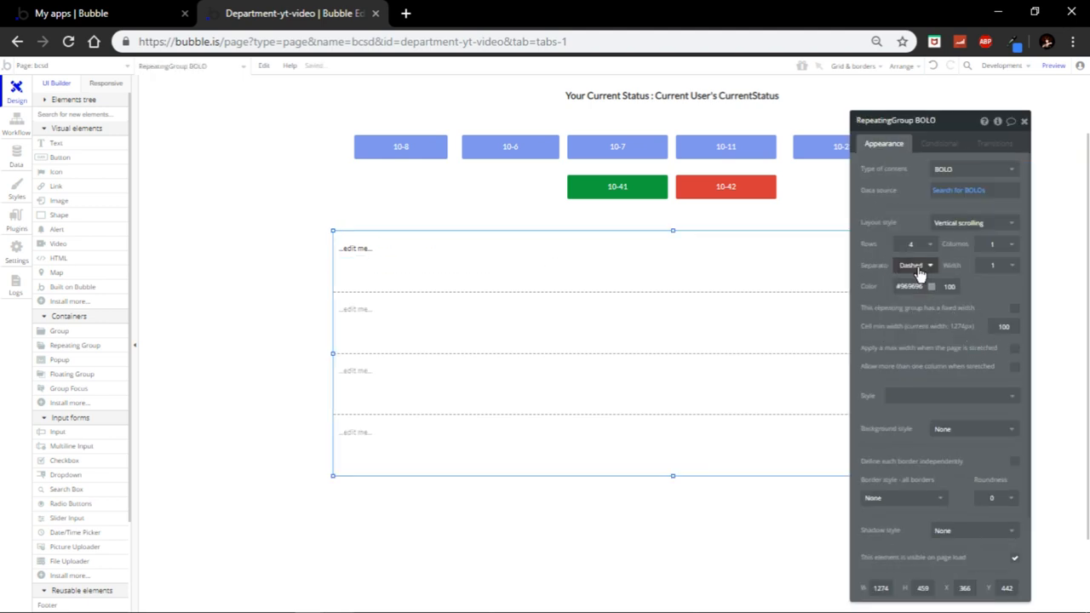
{"action": "left_click", "coordinate": [910, 245]}
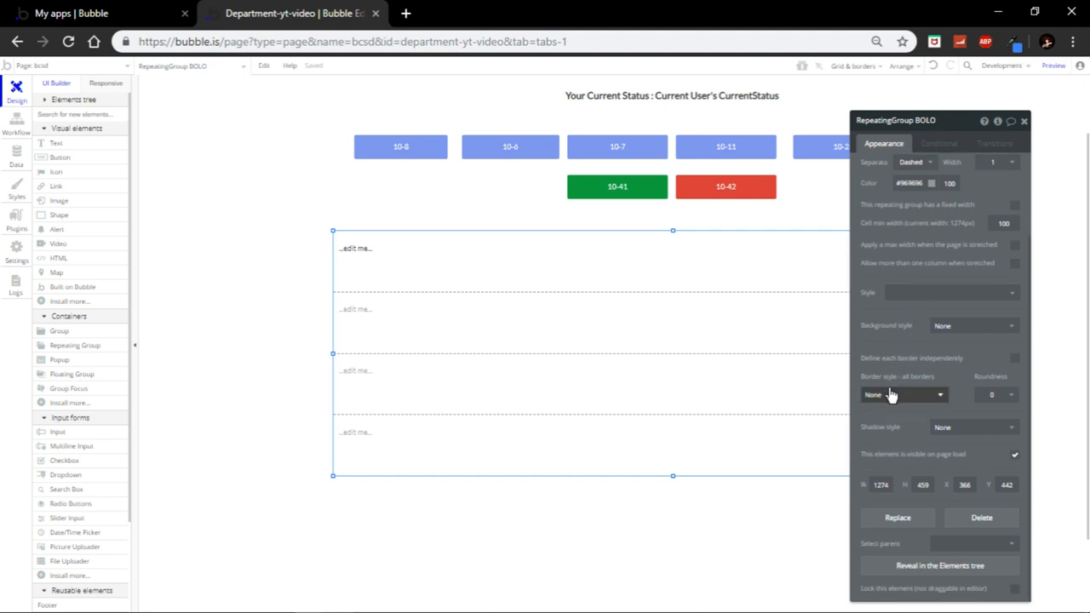
{"action": "left_click", "coordinate": [903, 395]}
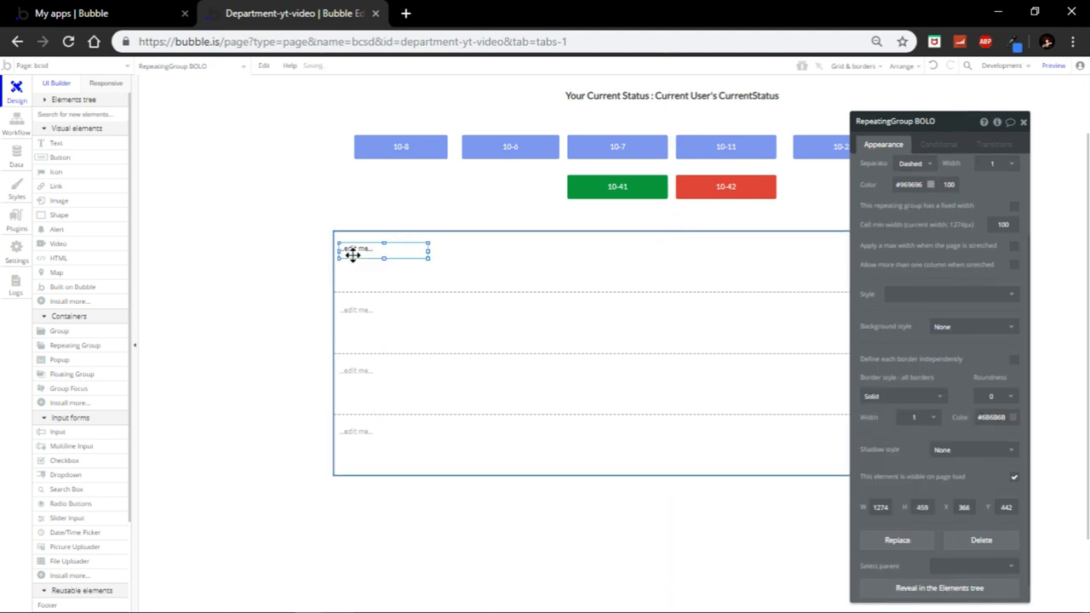
{"action": "left_click", "coordinate": [358, 248]}
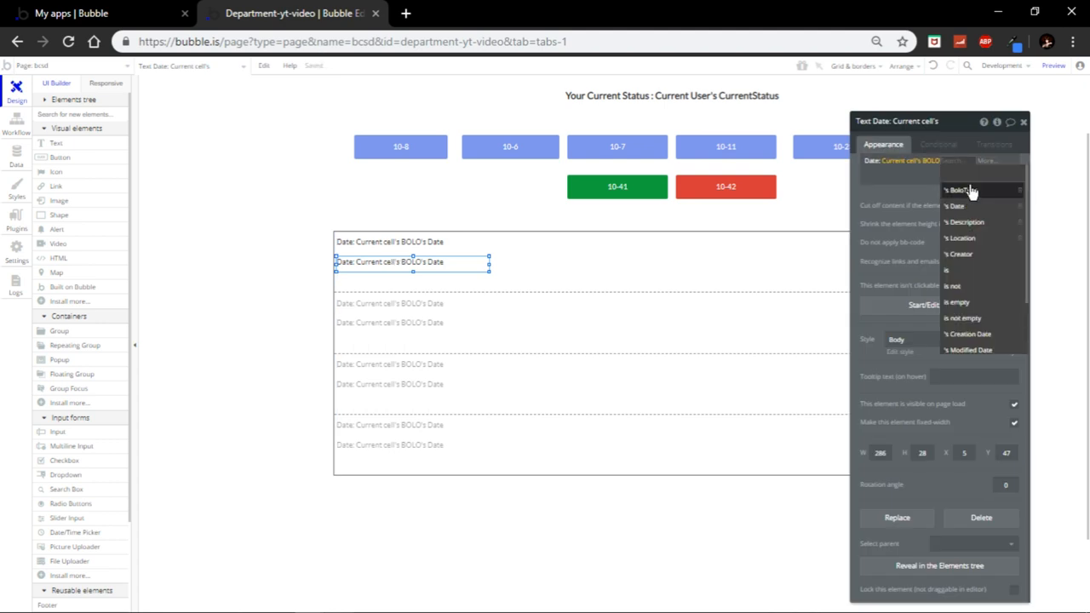
Insert Current cell's BOLO's BoloType and arrange the type and description texts in the cell
{"action": "left_click", "coordinate": [962, 191]}
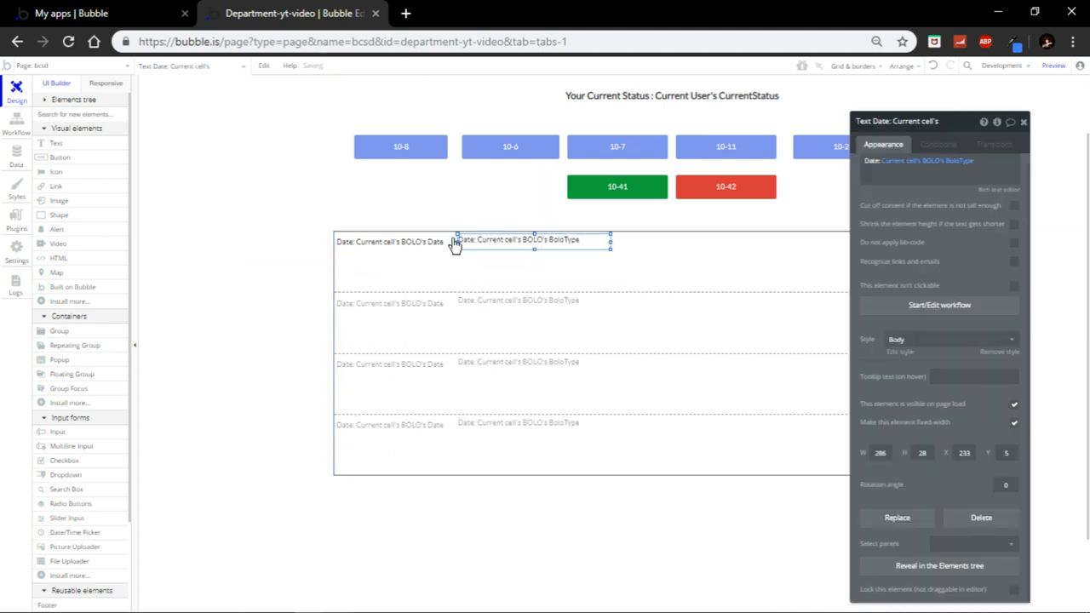
{"action": "left_click_drag", "start_coordinate": [535, 239], "coordinate": [417, 247]}
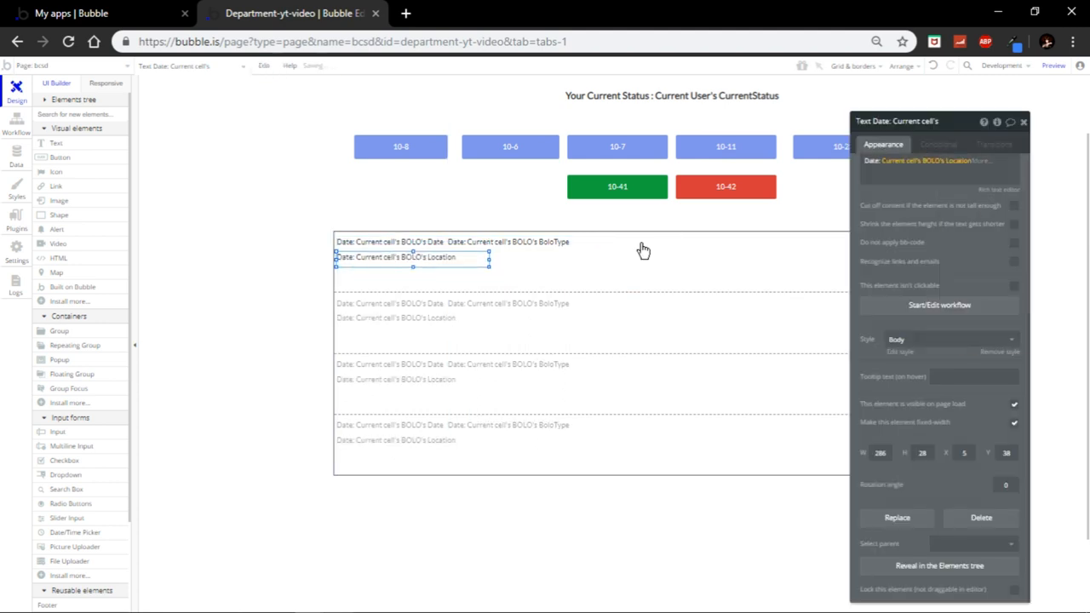
{"action": "left_click_drag", "start_coordinate": [487, 266], "coordinate": [615, 272]}
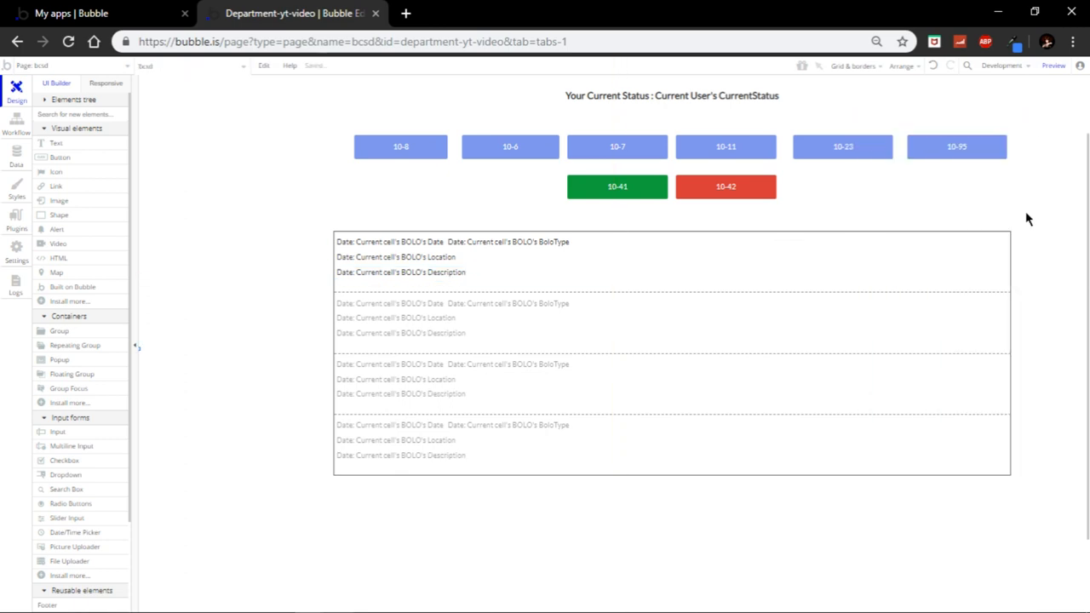
Open the index page and give the new group a grey flat background colour
{"action": "left_click", "coordinate": [511, 304]}
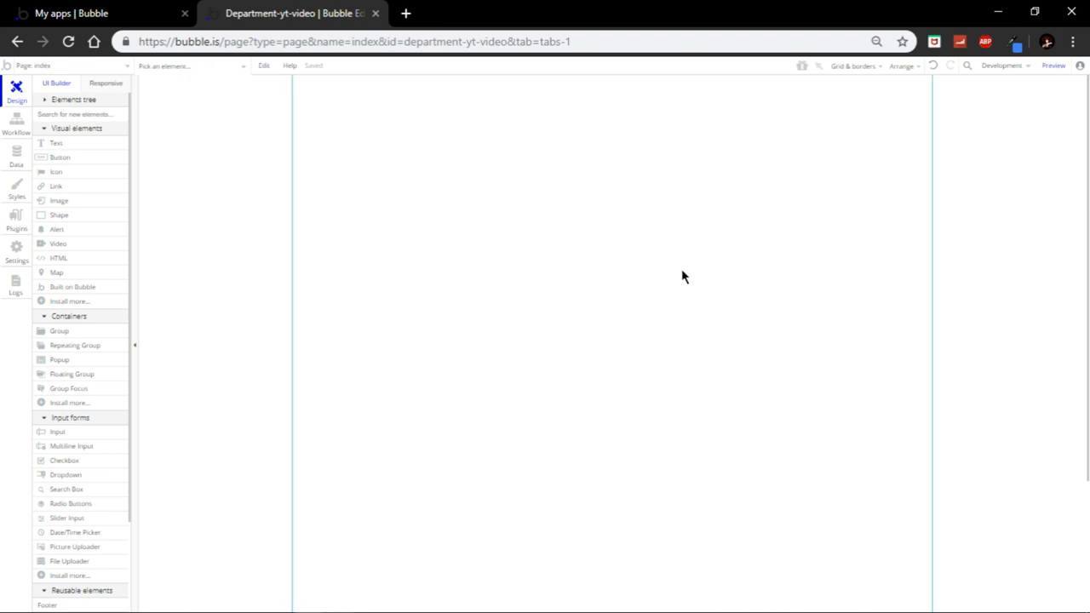
{"action": "mouse_move", "coordinate": [75, 356]}
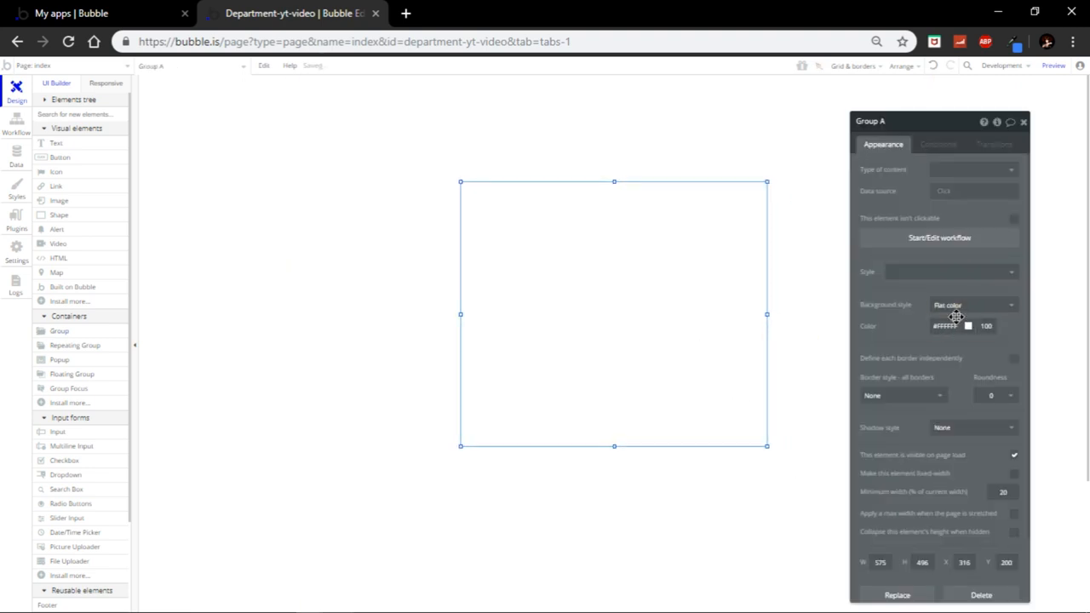
{"action": "left_click", "coordinate": [968, 326]}
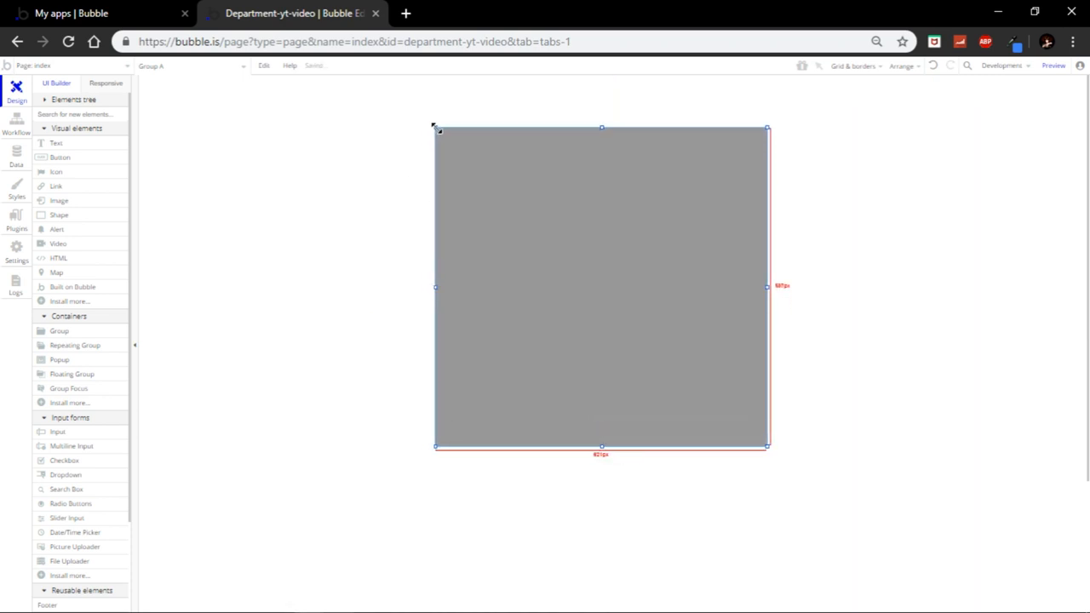
{"action": "mouse_move", "coordinate": [668, 249]}
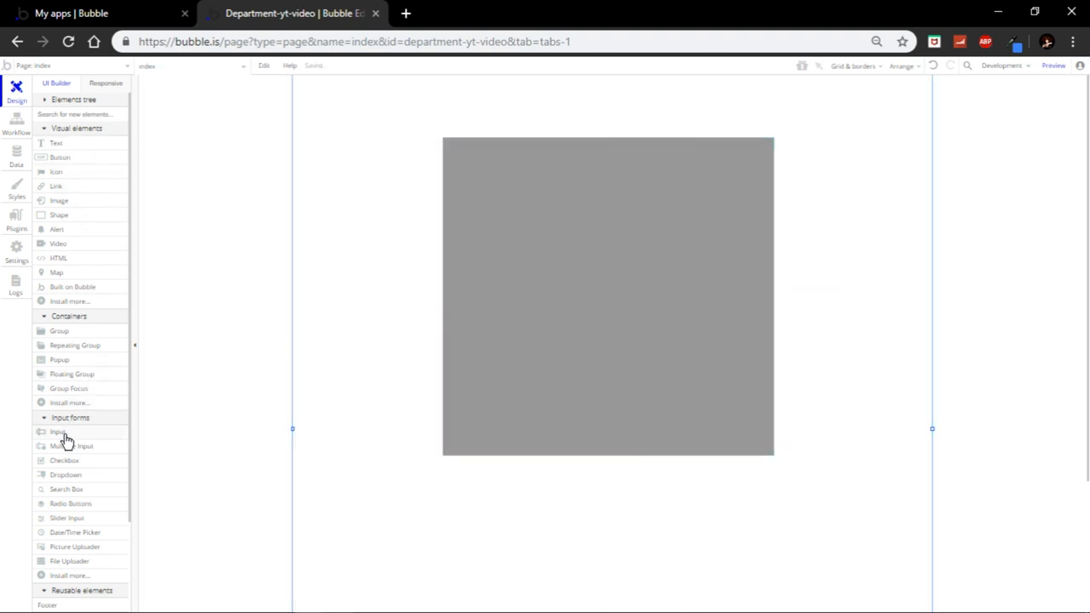
Drop a text input into the grey group, place it under the first and stretch it across
{"action": "left_click_drag", "start_coordinate": [58, 433], "coordinate": [542, 190]}
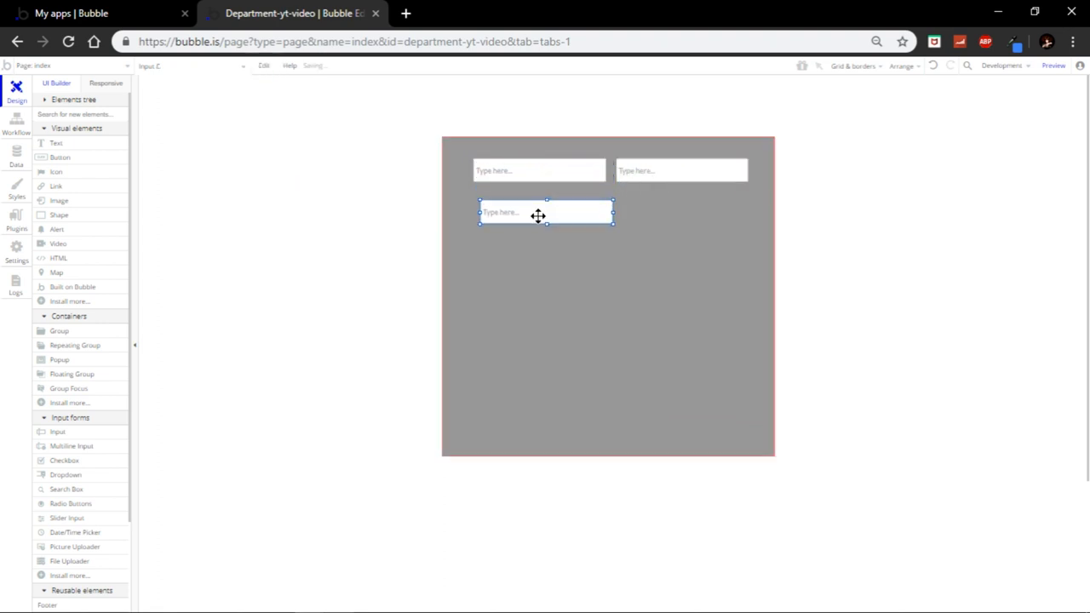
{"action": "left_click_drag", "start_coordinate": [538, 212], "coordinate": [535, 199]}
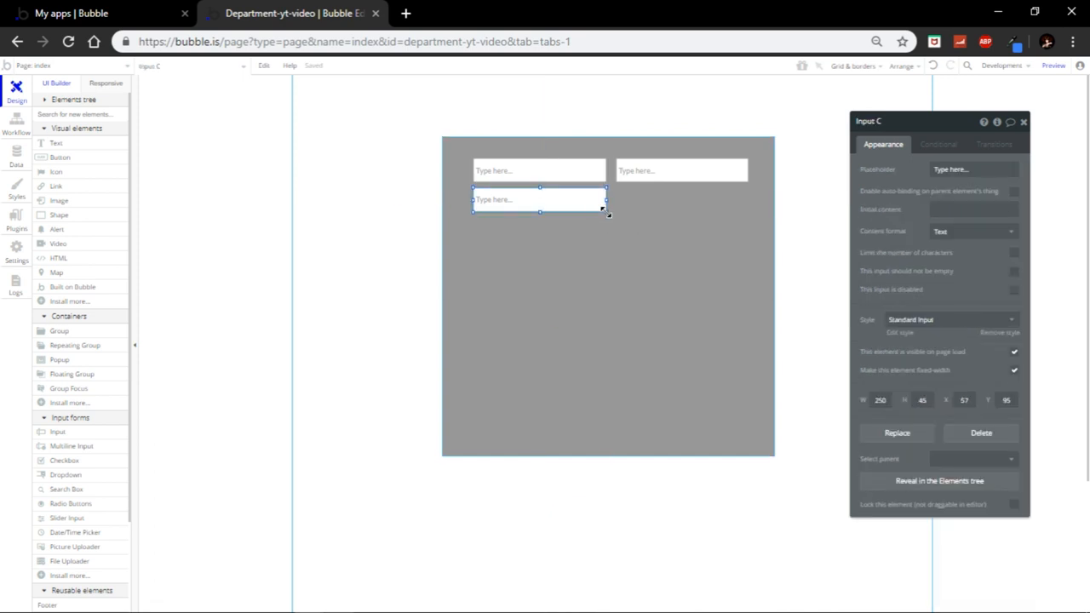
{"action": "left_click_drag", "start_coordinate": [606, 213], "coordinate": [748, 232]}
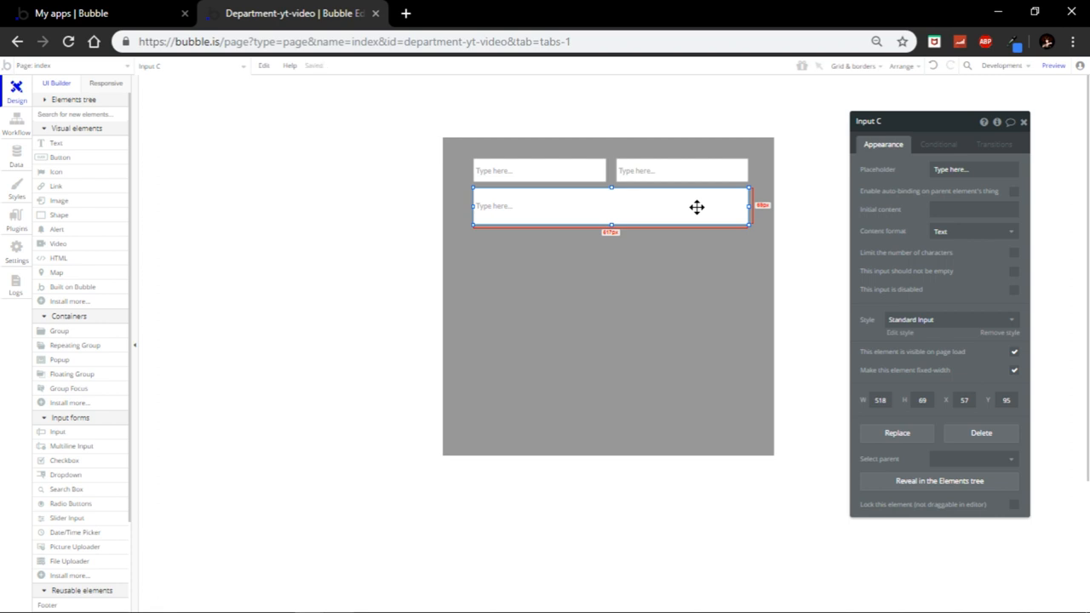
{"action": "mouse_move", "coordinate": [598, 199]}
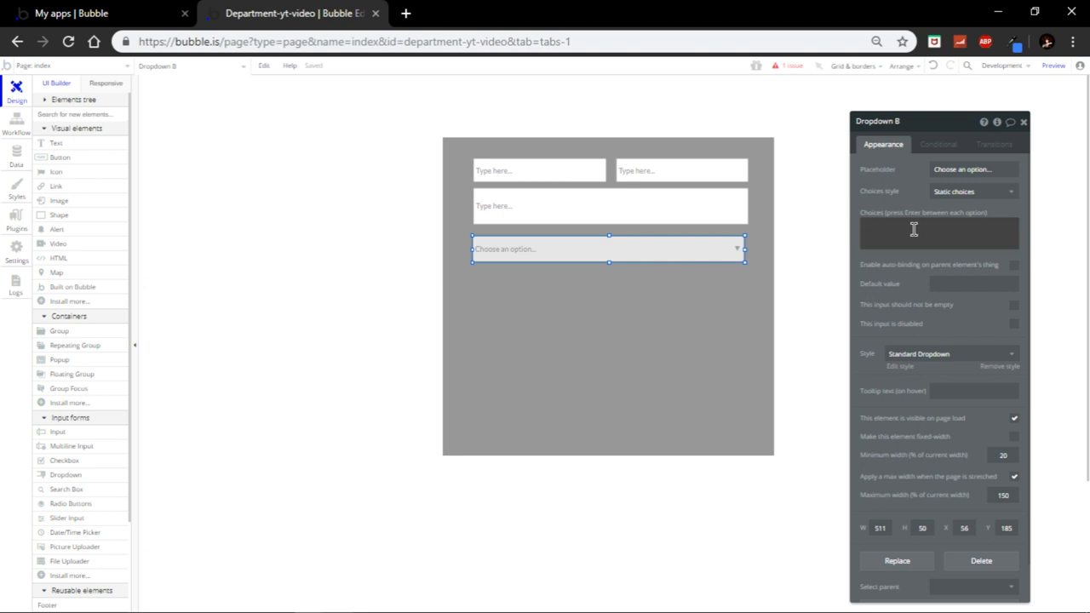
Enter Person and Vehicle as the dropdown's static choices
{"action": "type", "text": "a"}
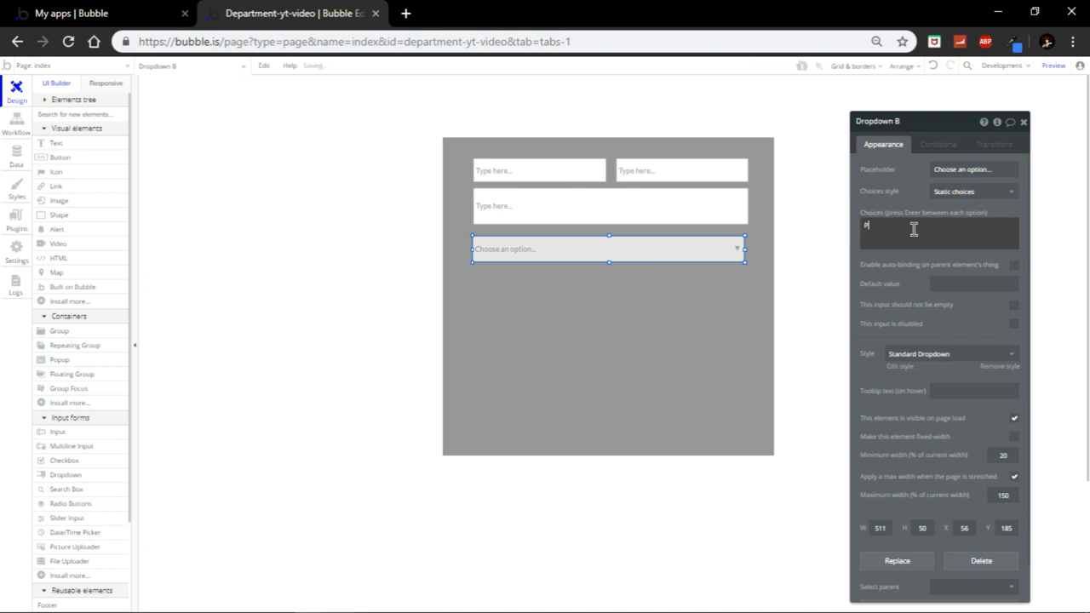
{"action": "type", "text": "erson"}
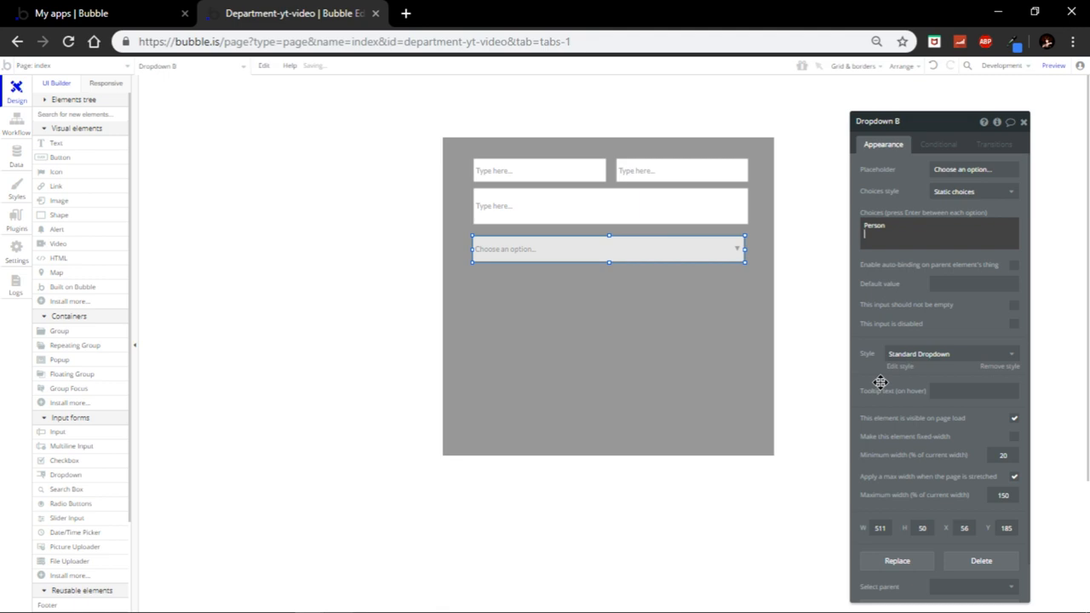
{"action": "type", "text": "Vehicle"}
{"action": "left_click", "coordinate": [975, 170]}
{"action": "type", "text": "Bolo Type"}
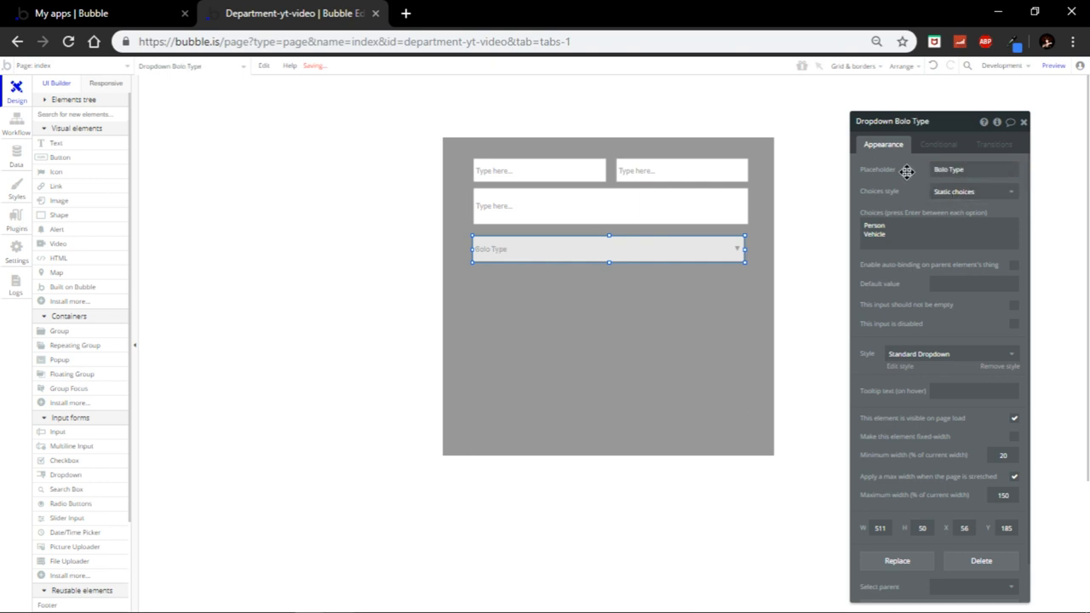
Set placeholders Bolo Description on the wide input and Last Postal Code on the first
{"action": "left_click", "coordinate": [610, 205]}
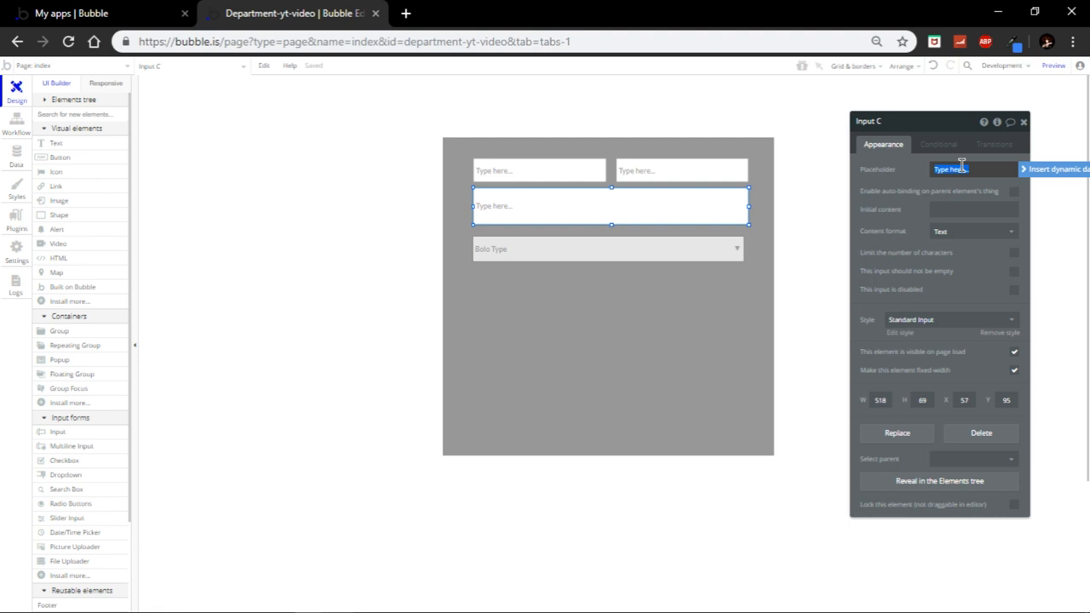
{"action": "type", "text": "Bolo Description"}
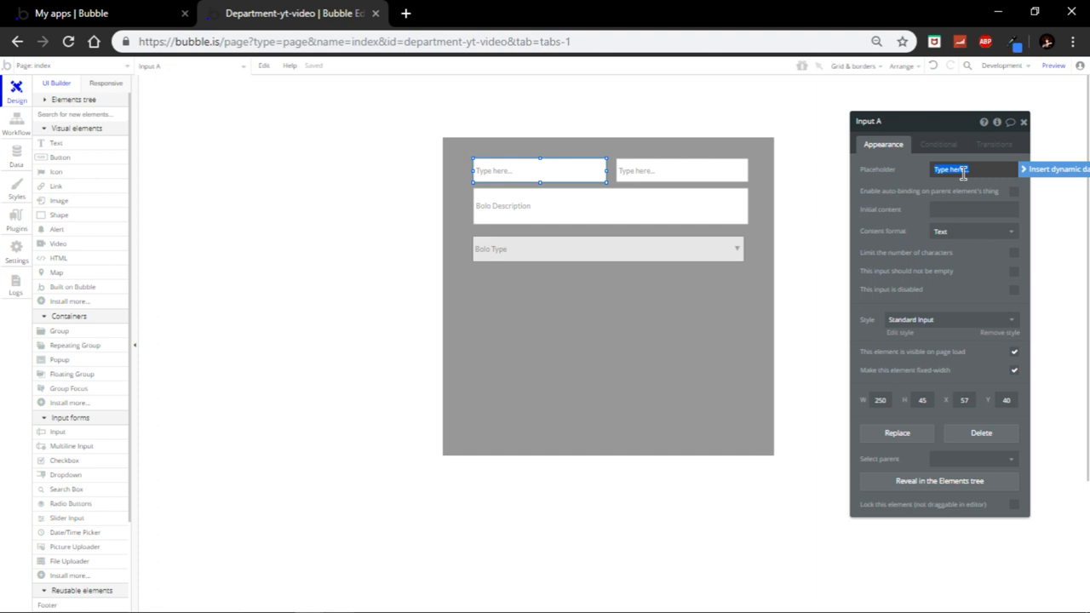
{"action": "type", "text": "Pro"}
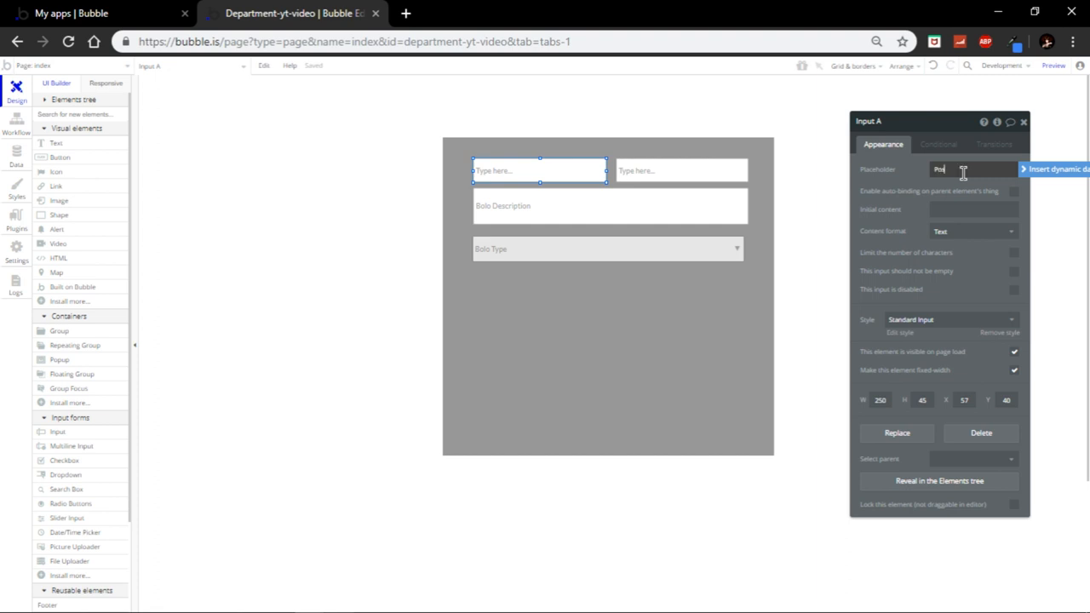
{"action": "type", "text": "Postal"}
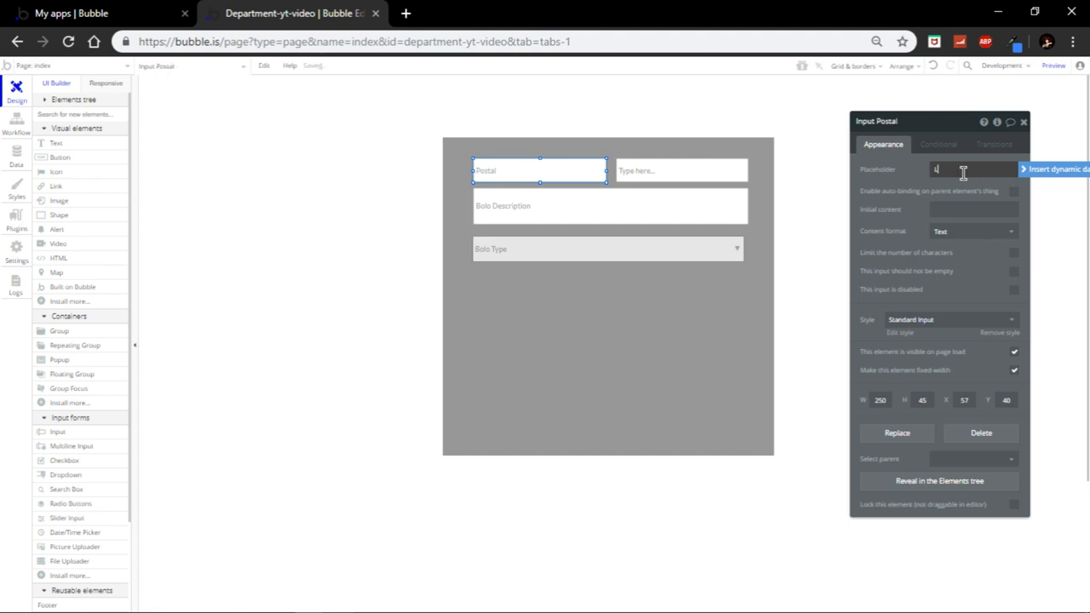
{"action": "type", "text": "Last Postal Code"}
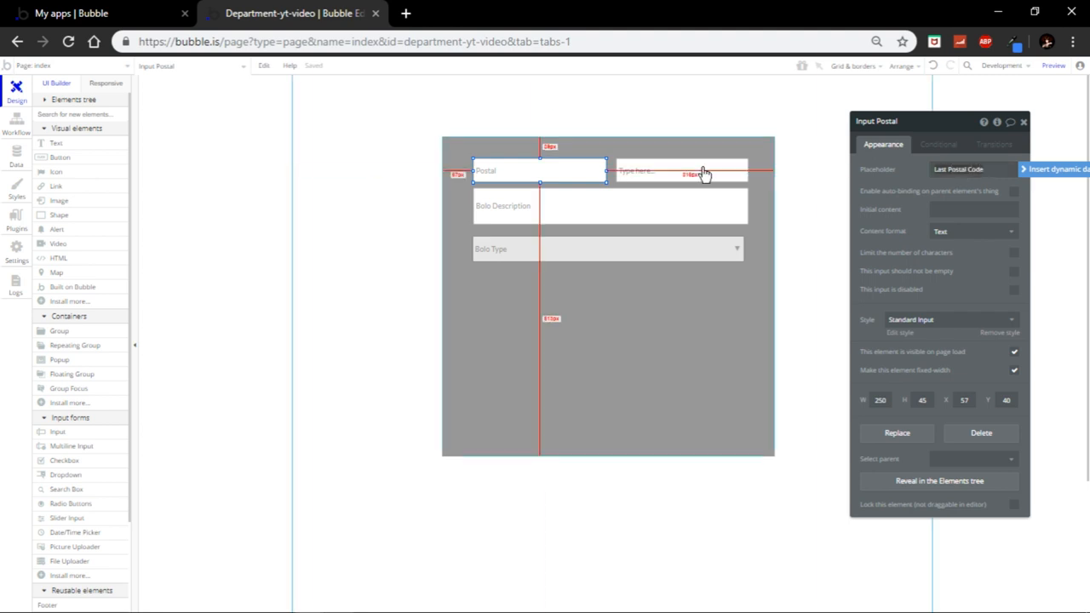
Set the second input's placeholder to Last known Location and shorten the grey group
{"action": "left_click", "coordinate": [681, 170]}
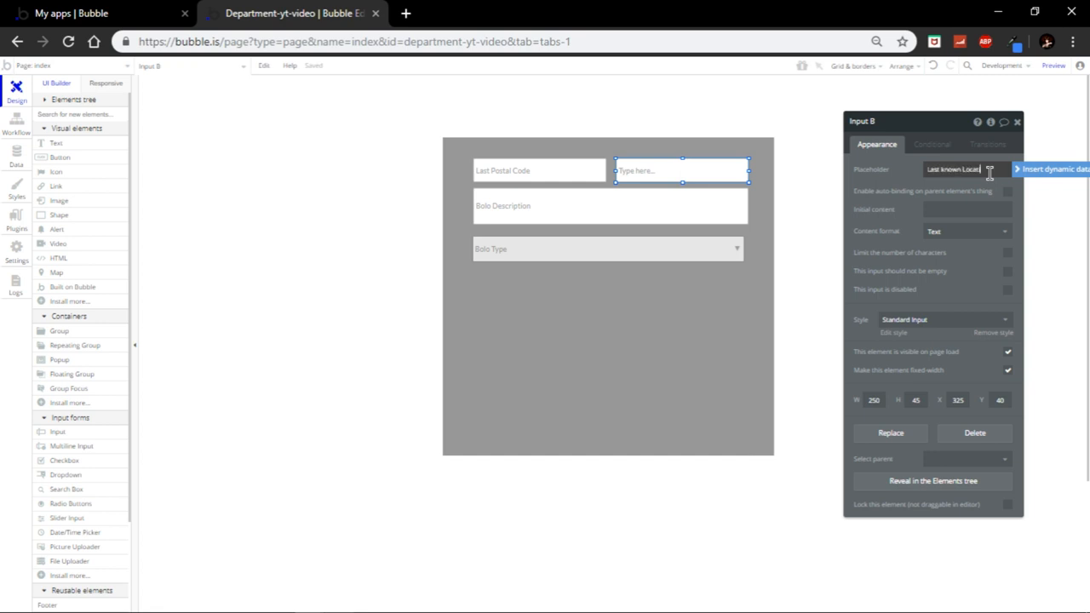
{"action": "type", "text": "Last known Location"}
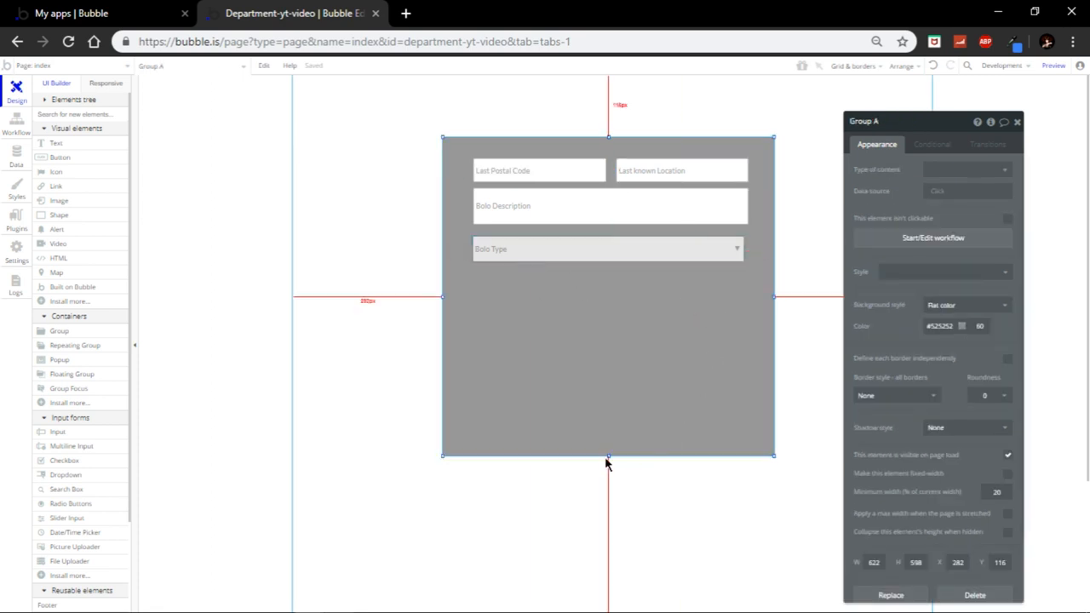
{"action": "left_click_drag", "start_coordinate": [608, 457], "coordinate": [608, 358]}
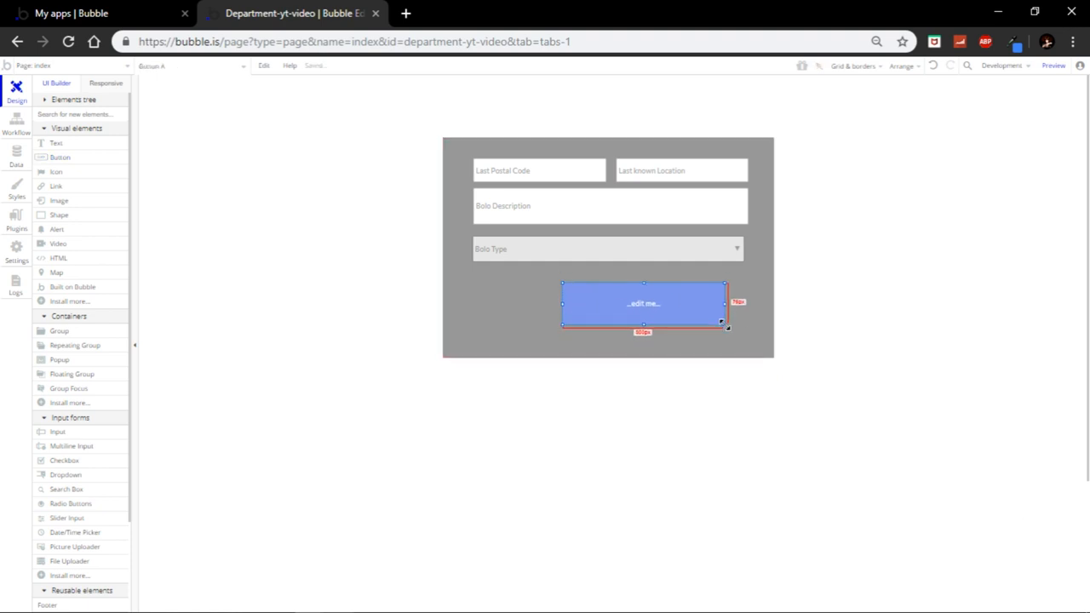
Label the new button Create Bolo in its property editor
{"action": "right_click", "coordinate": [644, 303]}
{"action": "type", "text": "Create"}
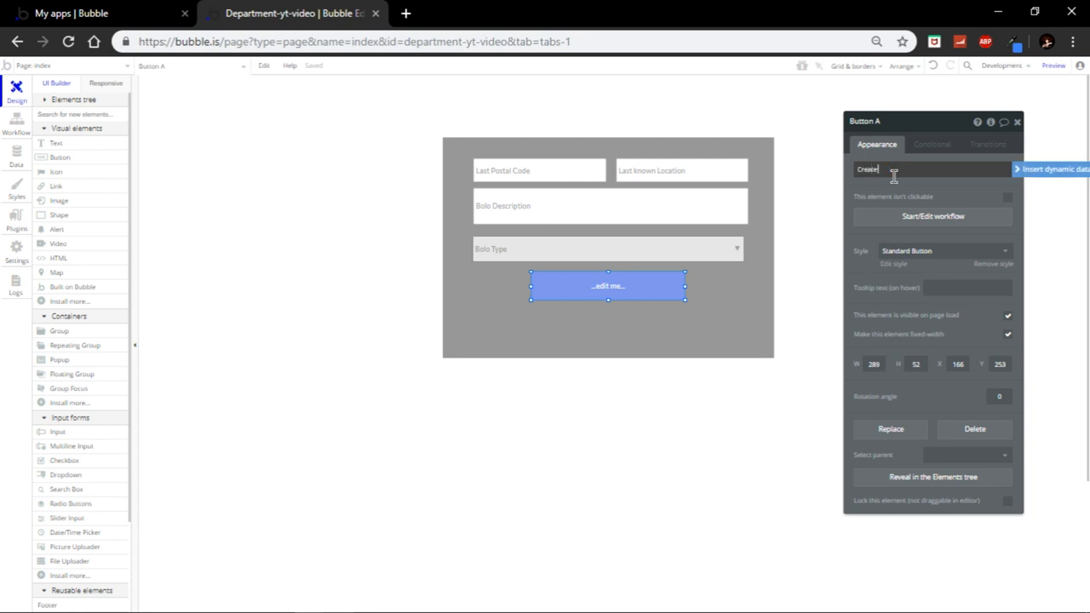
{"action": "type", "text": "Bolo"}
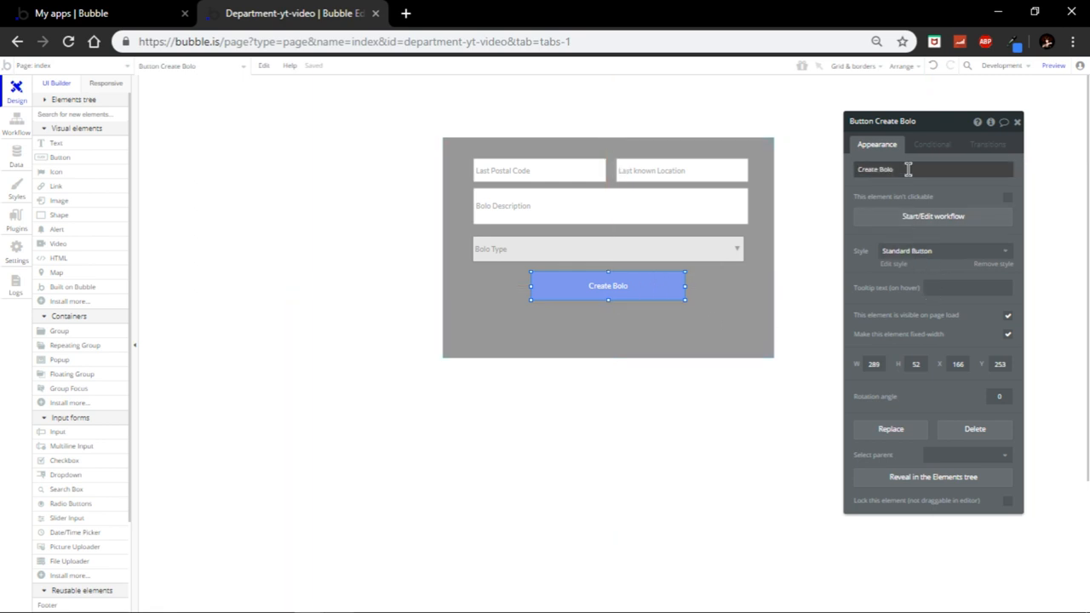
Start a workflow on the Create Bolo button with a Create a new BOLO action
{"action": "left_click", "coordinate": [933, 215]}
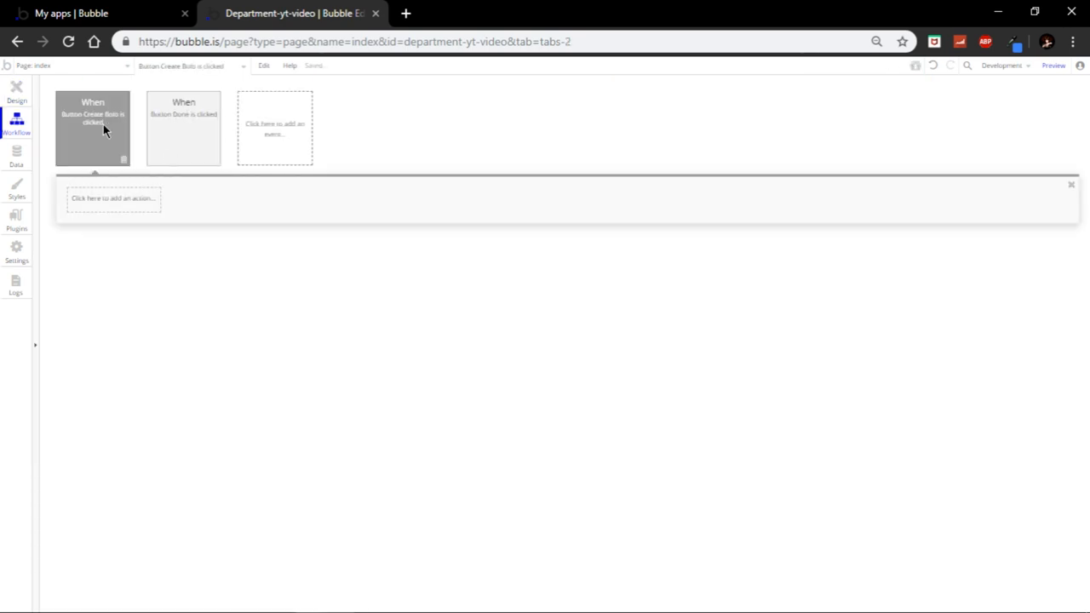
{"action": "mouse_move", "coordinate": [112, 204]}
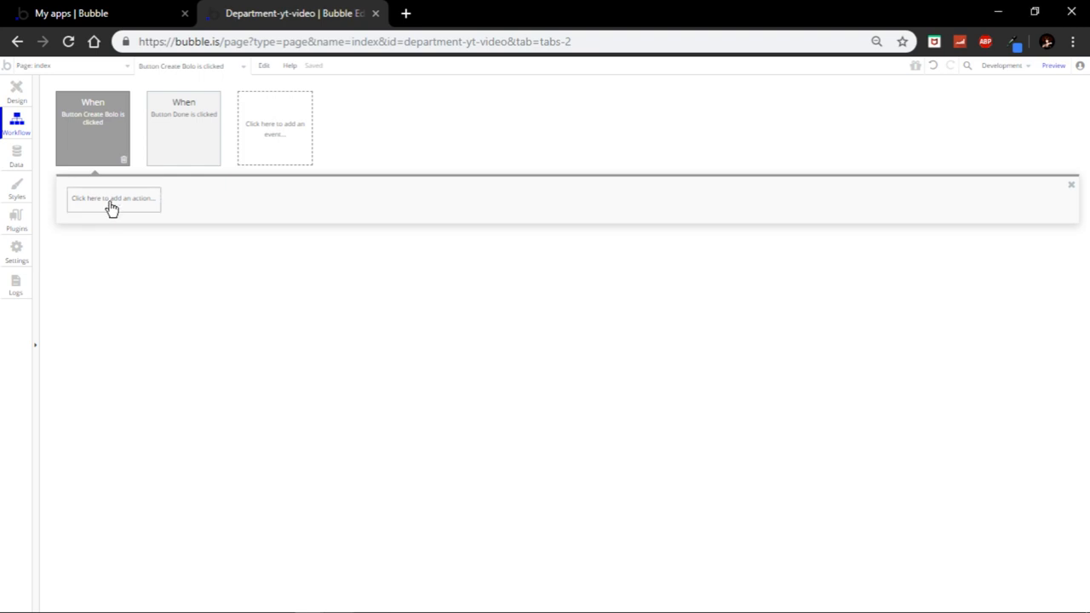
{"action": "left_click", "coordinate": [112, 198]}
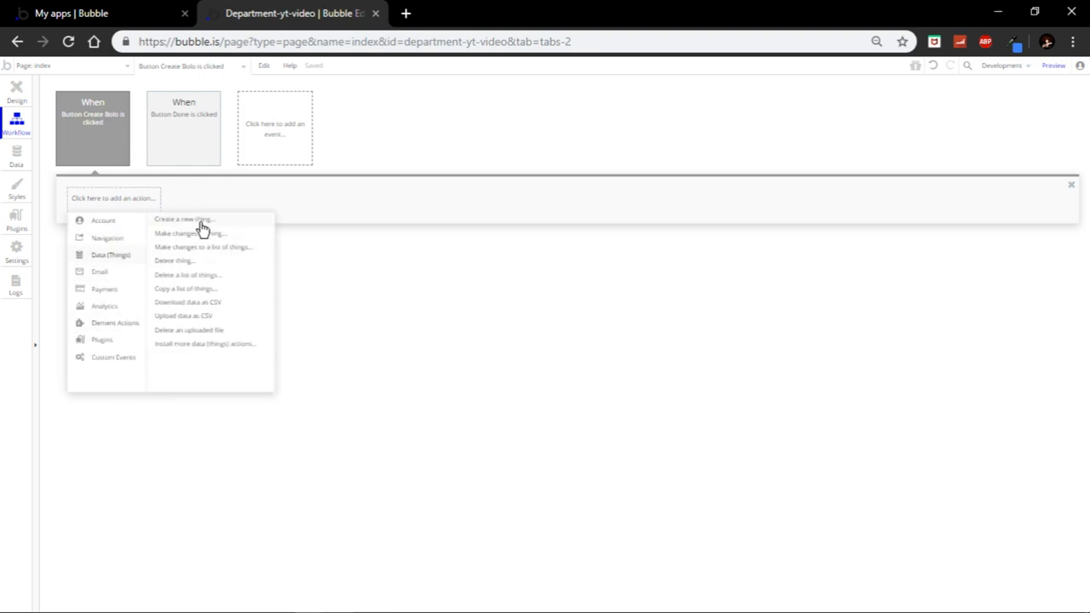
{"action": "left_click", "coordinate": [184, 220]}
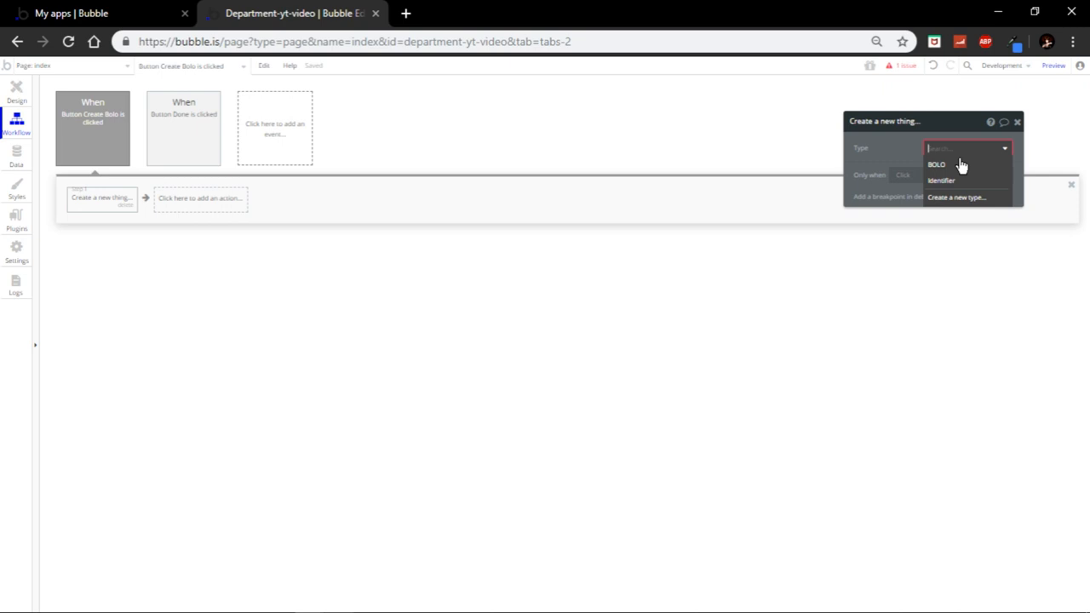
{"action": "left_click", "coordinate": [937, 164]}
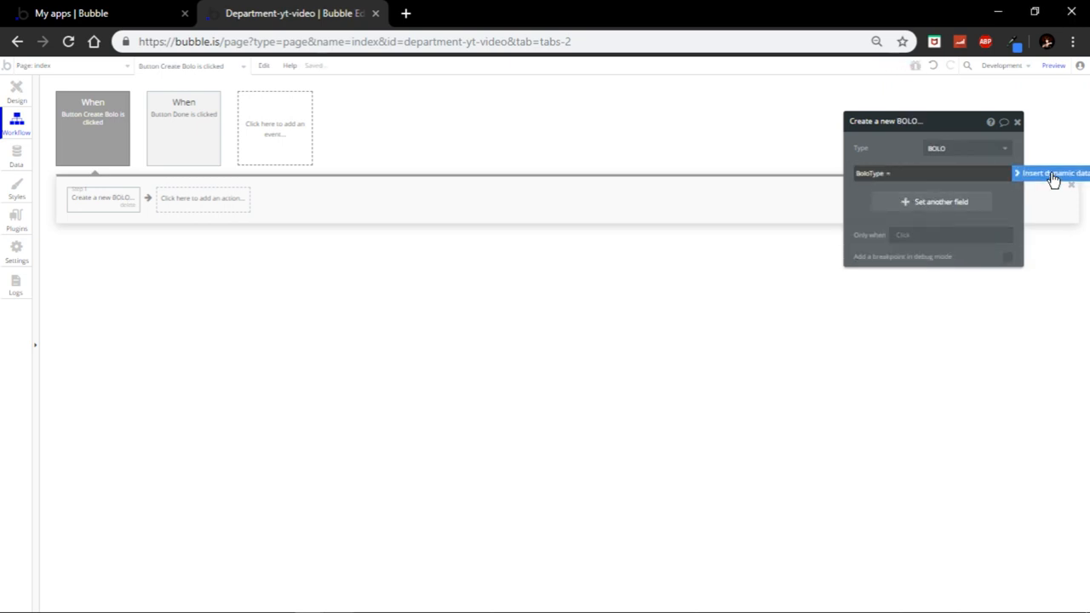
Set BoloType from the Bolo Type dropdown's value and Date to the current date/time
{"action": "left_click", "coordinate": [1053, 173]}
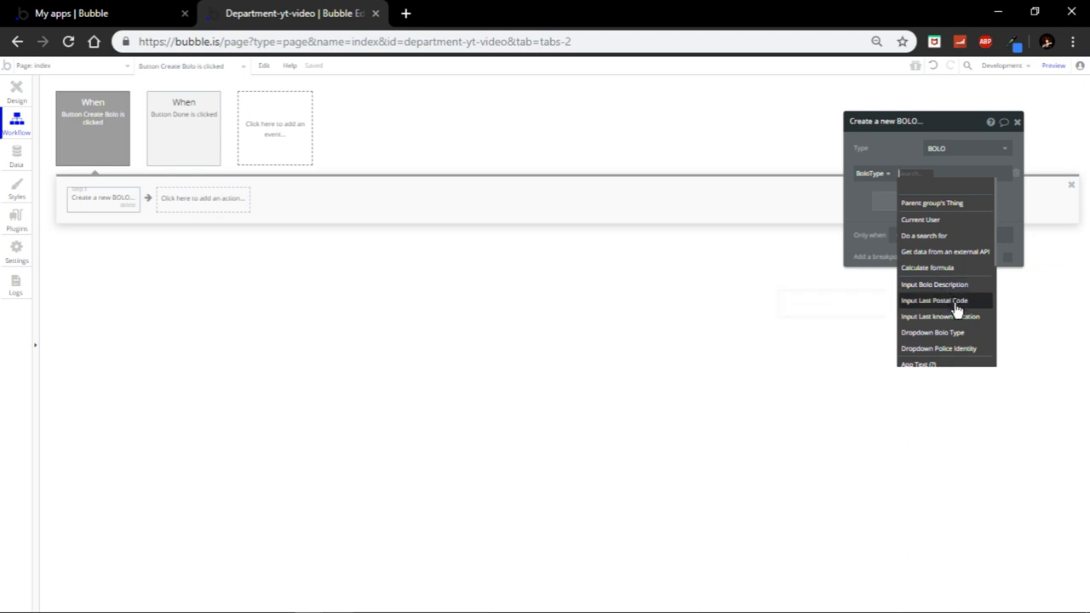
{"action": "mouse_move", "coordinate": [954, 332]}
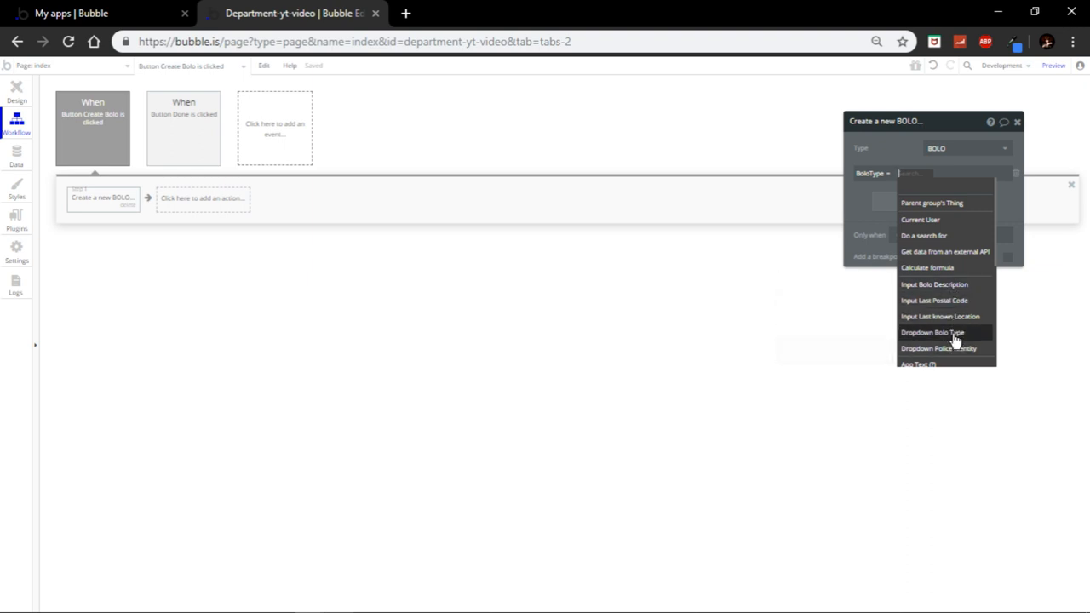
{"action": "left_click", "coordinate": [934, 333]}
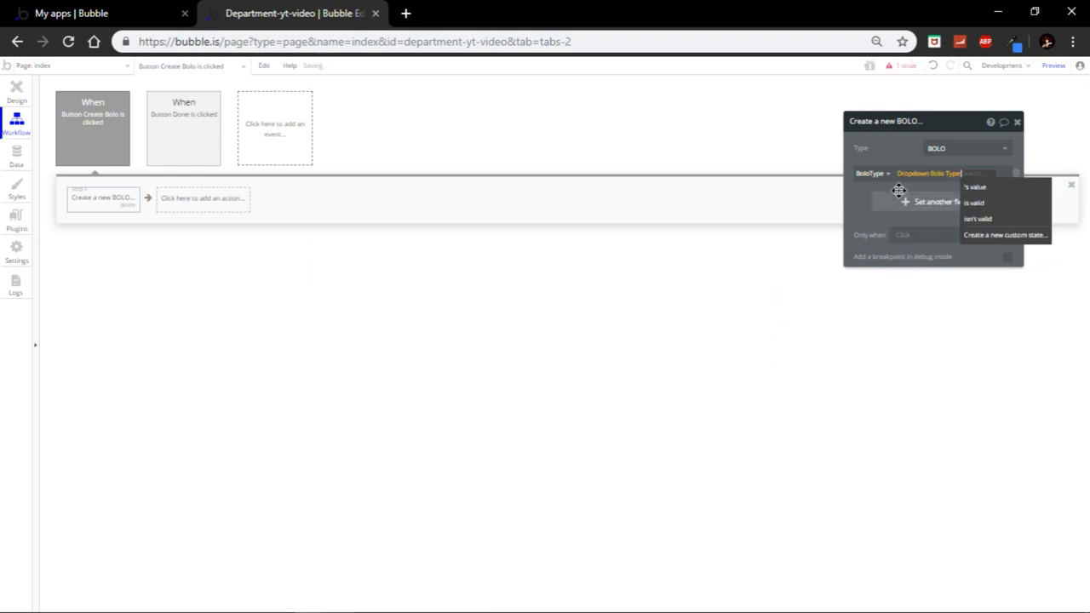
{"action": "left_click", "coordinate": [974, 186]}
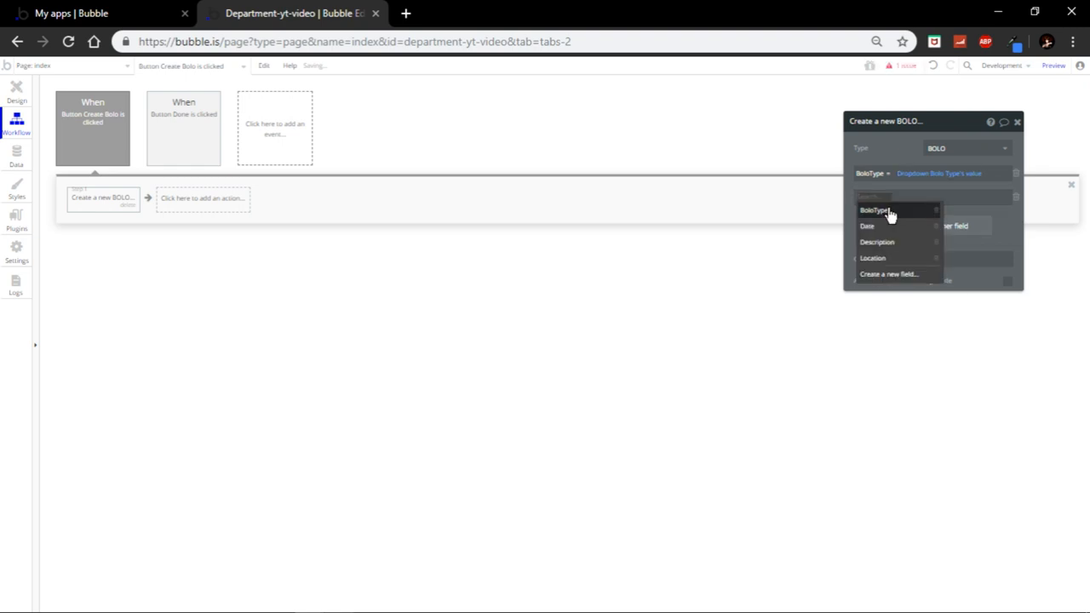
{"action": "left_click", "coordinate": [866, 225]}
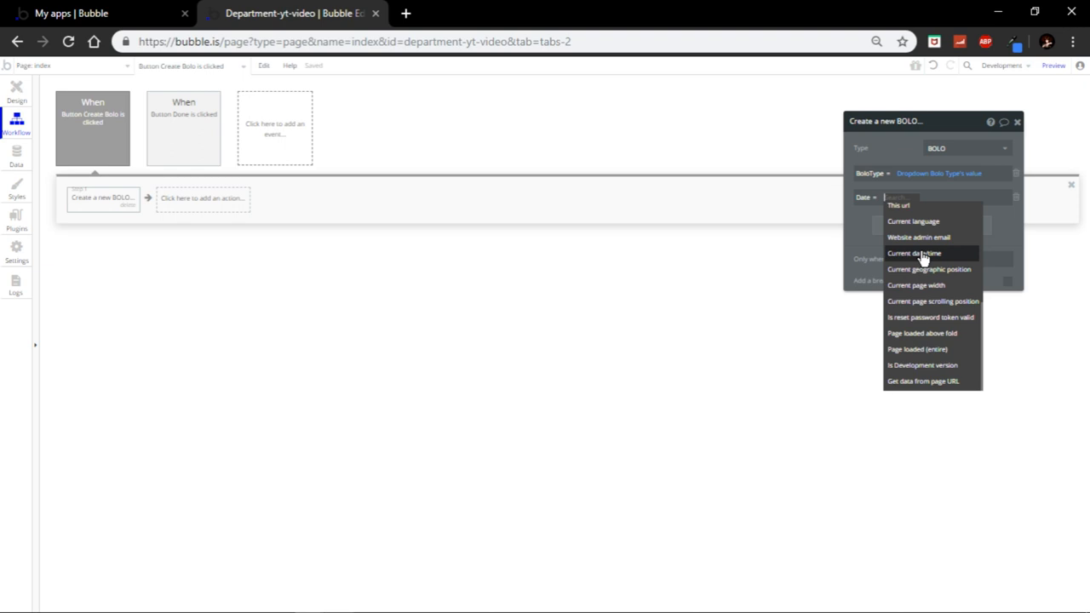
{"action": "left_click", "coordinate": [913, 252]}
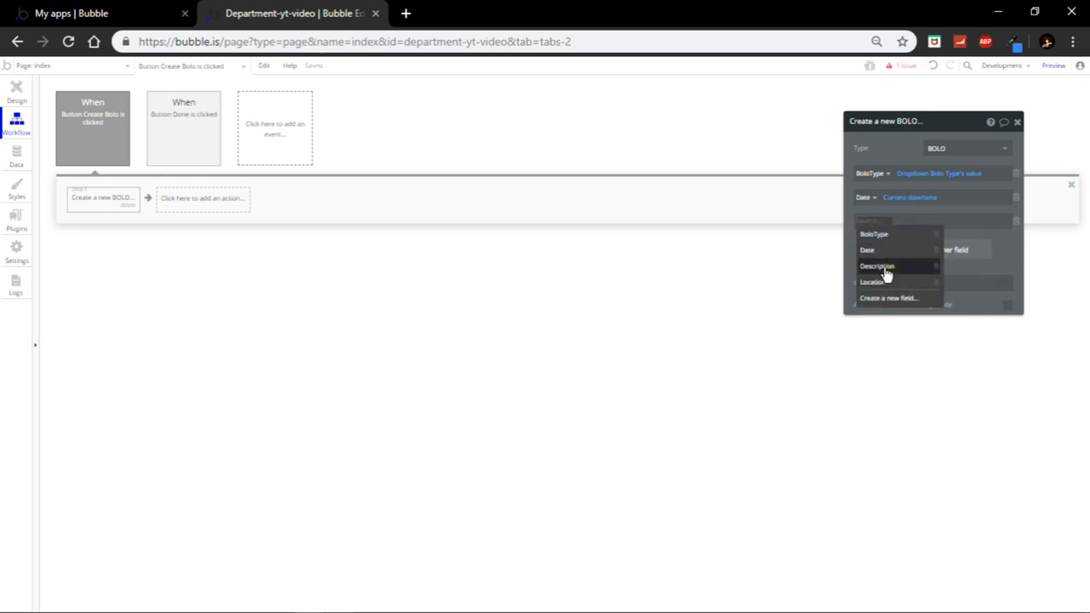
Set Description from the Bolo Description input's value
{"action": "left_click", "coordinate": [877, 265]}
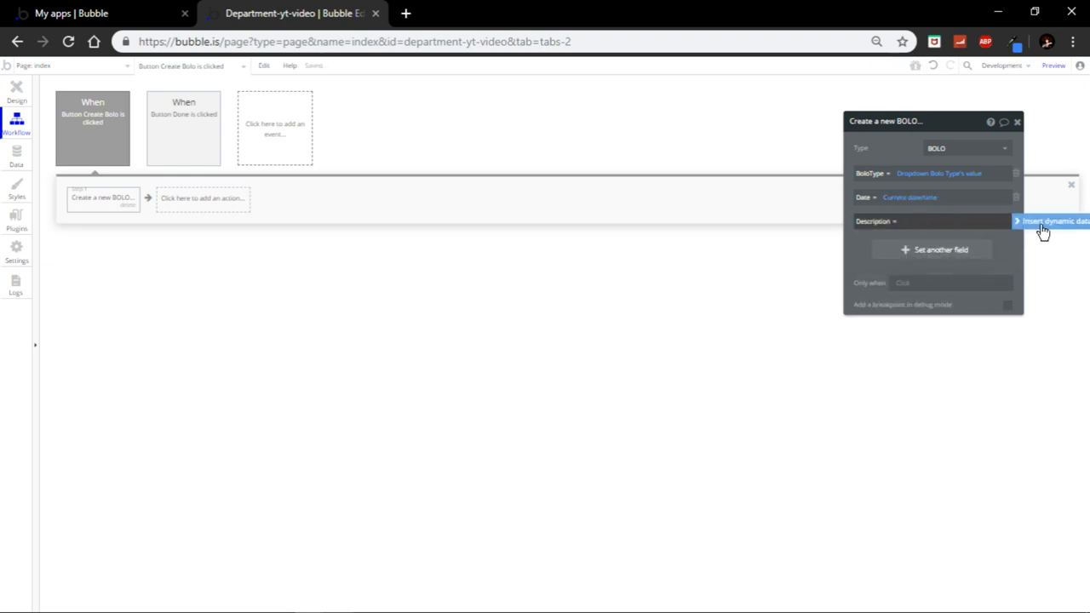
{"action": "left_click", "coordinate": [1055, 221]}
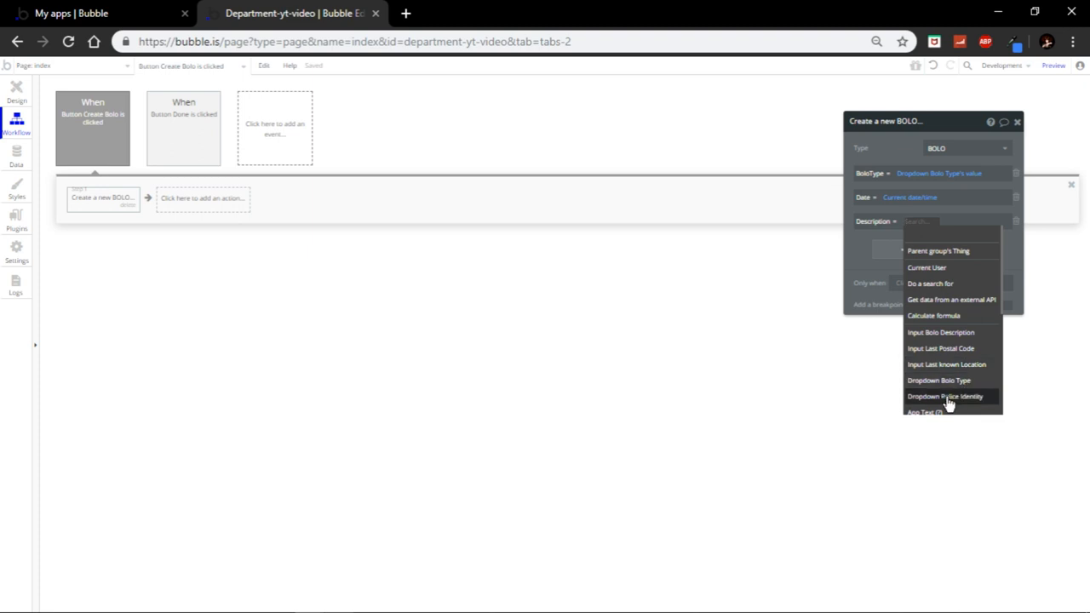
{"action": "left_click", "coordinate": [940, 332]}
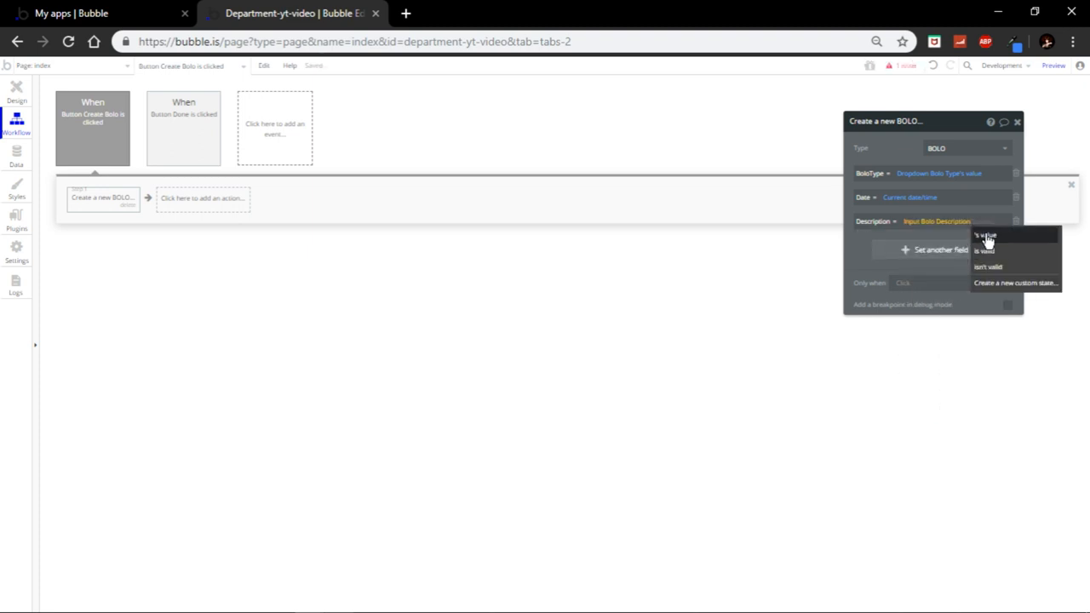
Set Location to Last Postal Code plus Last known Location input values and close the editor
{"action": "left_click", "coordinate": [985, 235]}
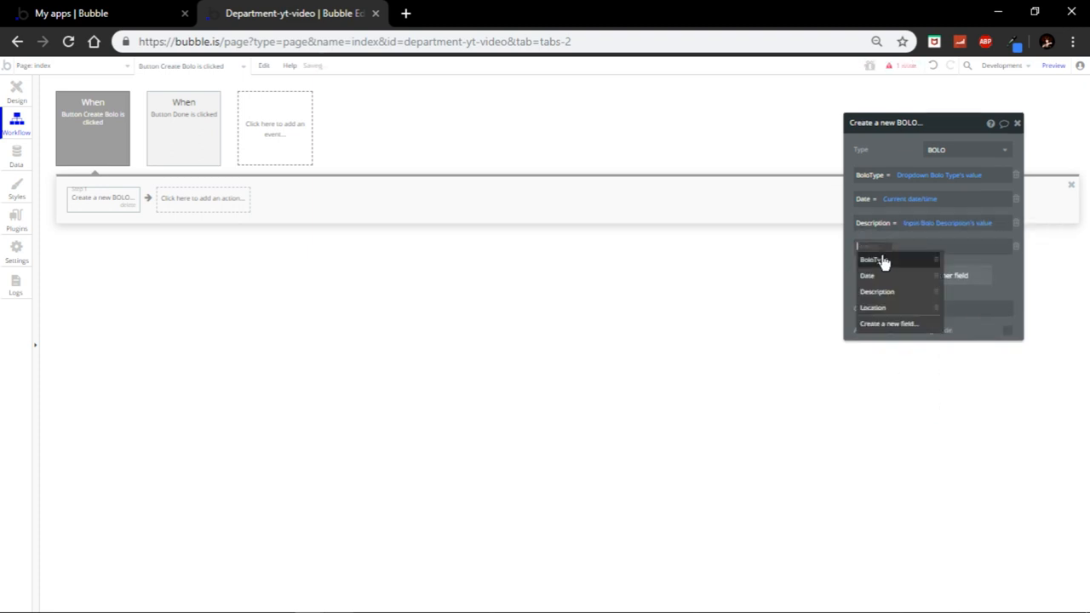
{"action": "left_click", "coordinate": [872, 307]}
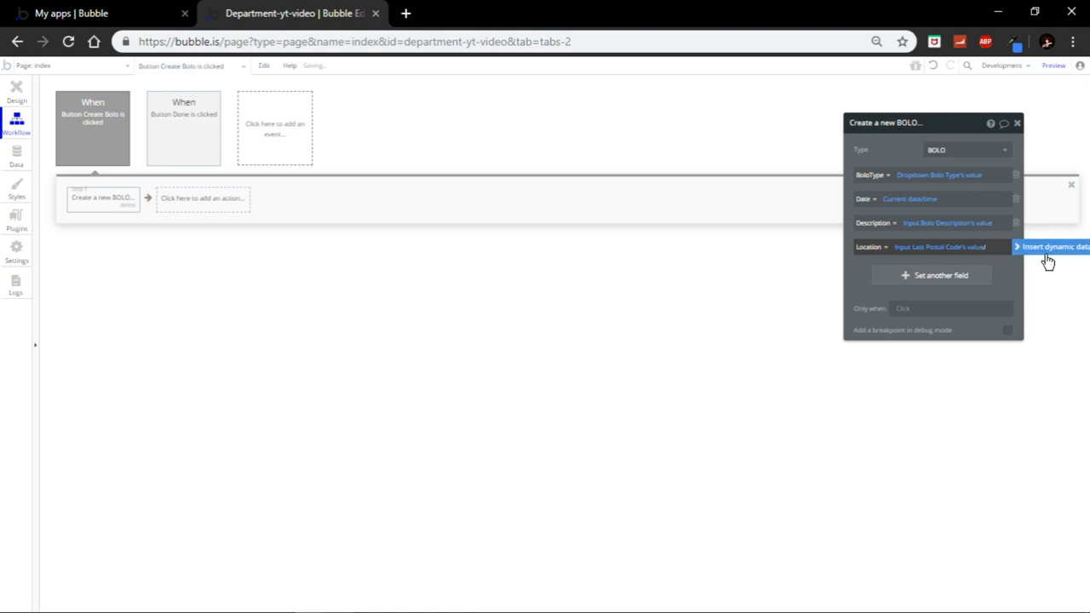
{"action": "left_click", "coordinate": [1053, 245]}
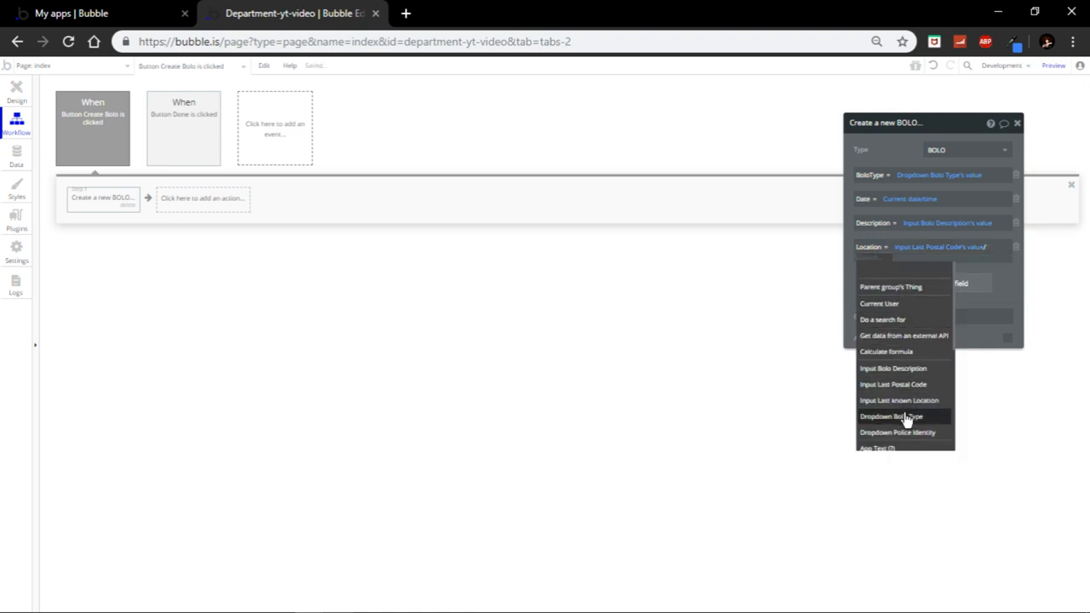
{"action": "left_click", "coordinate": [900, 401]}
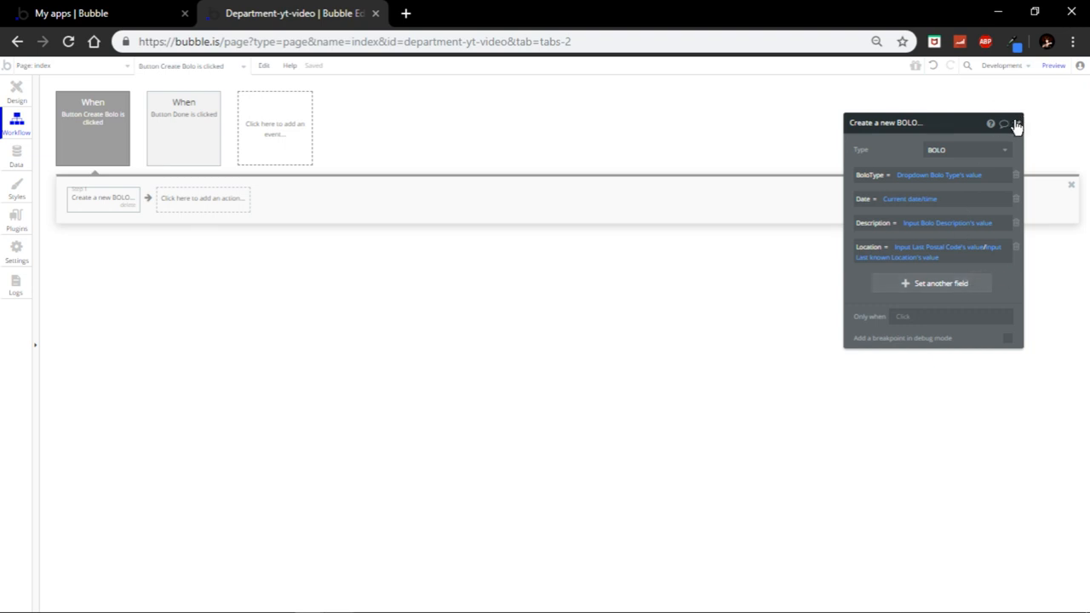
{"action": "left_click", "coordinate": [1016, 122]}
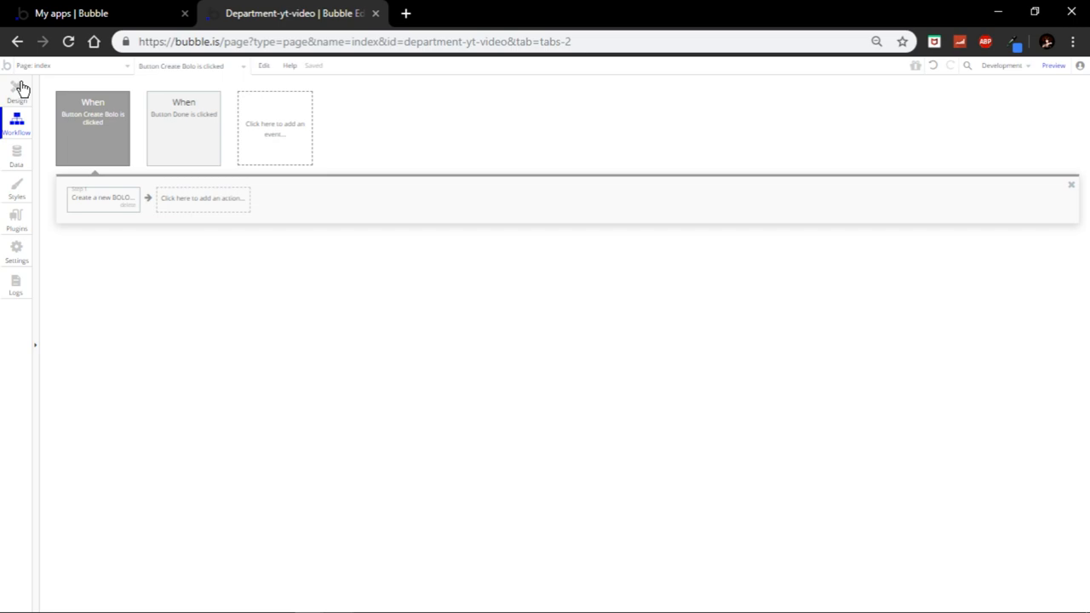
Preview the app, open a second test tab and switch it to the bcsd department page
{"action": "left_click", "coordinate": [17, 88]}
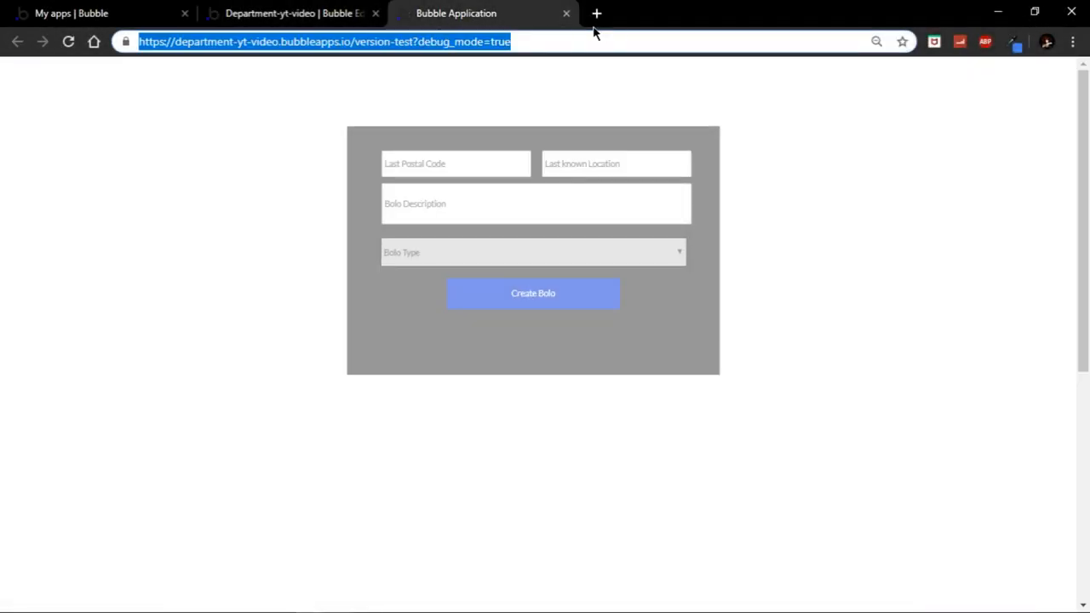
{"action": "left_click", "coordinate": [596, 14]}
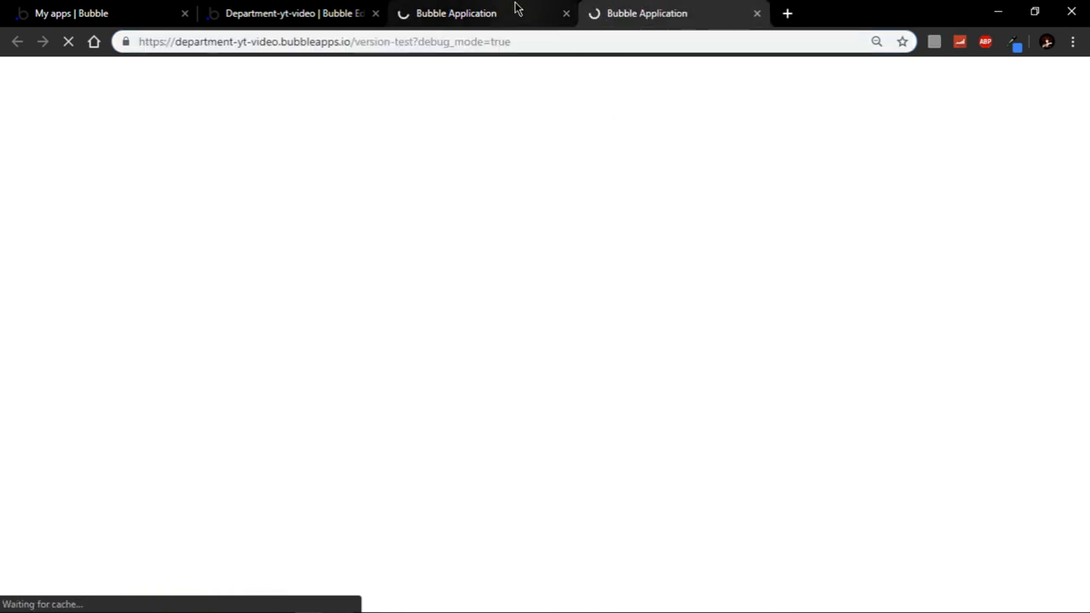
{"action": "mouse_move", "coordinate": [514, 14]}
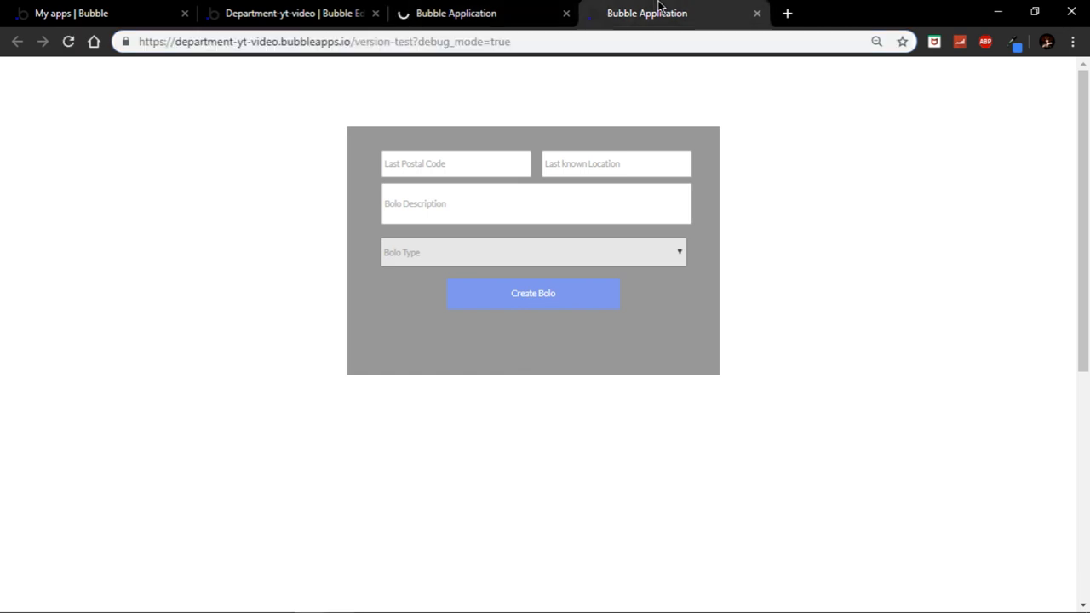
{"action": "left_click", "coordinate": [532, 293]}
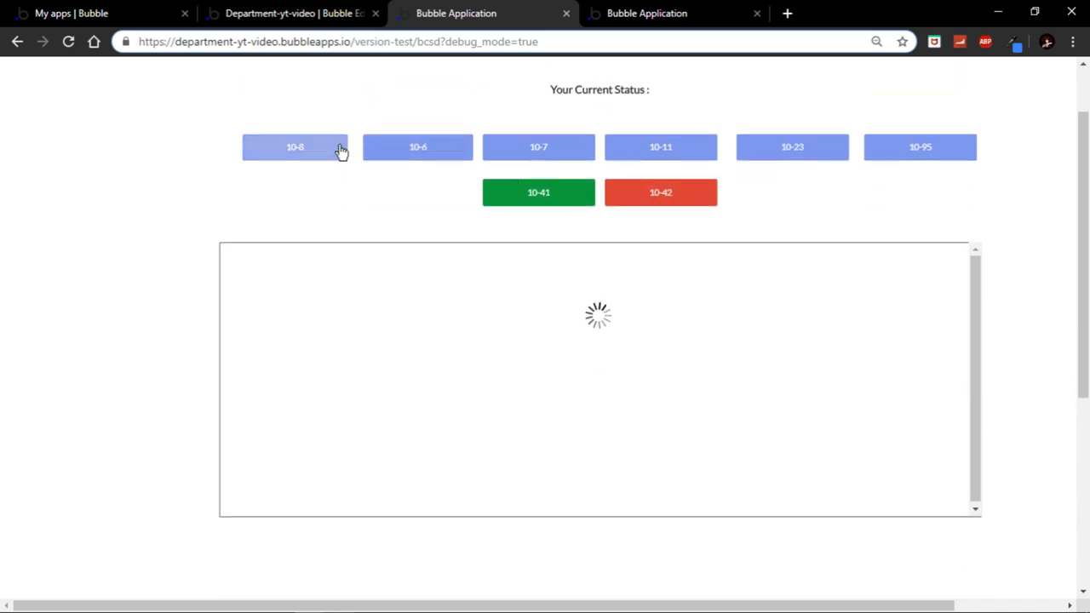
Enter postal code 721 and last known location Sandy Shores in the BOLO form
{"action": "left_click", "coordinate": [673, 13]}
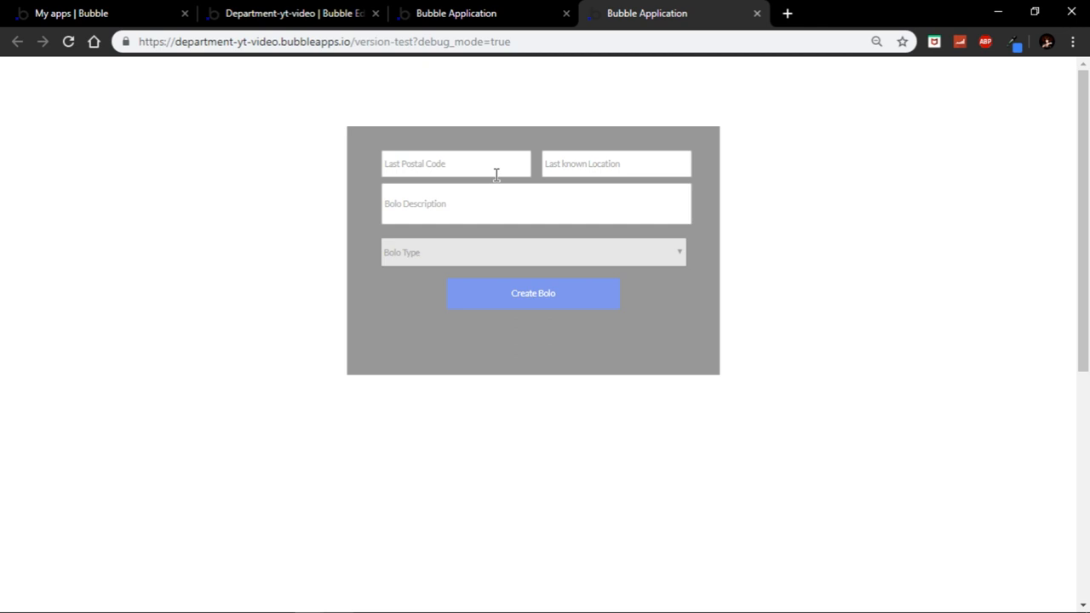
{"action": "left_click", "coordinate": [456, 163]}
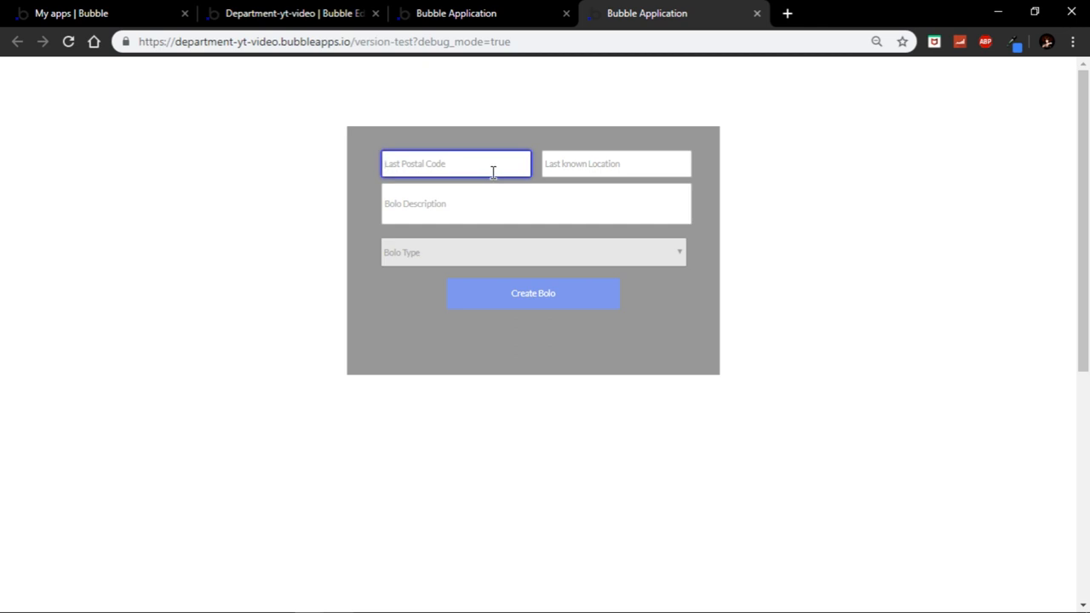
{"action": "left_click", "coordinate": [616, 164]}
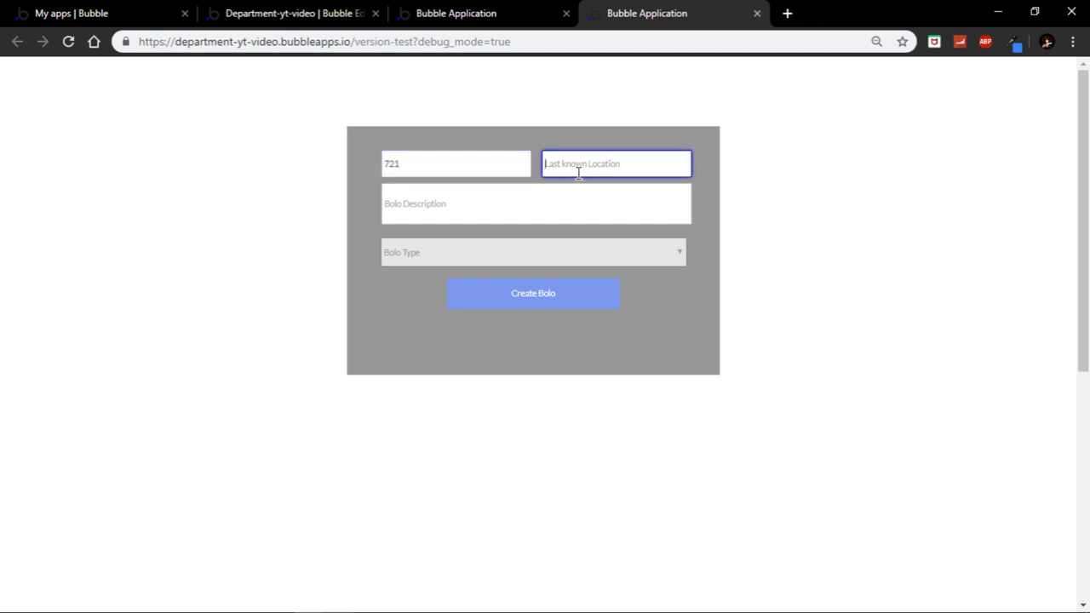
{"action": "type", "text": "Sandy"}
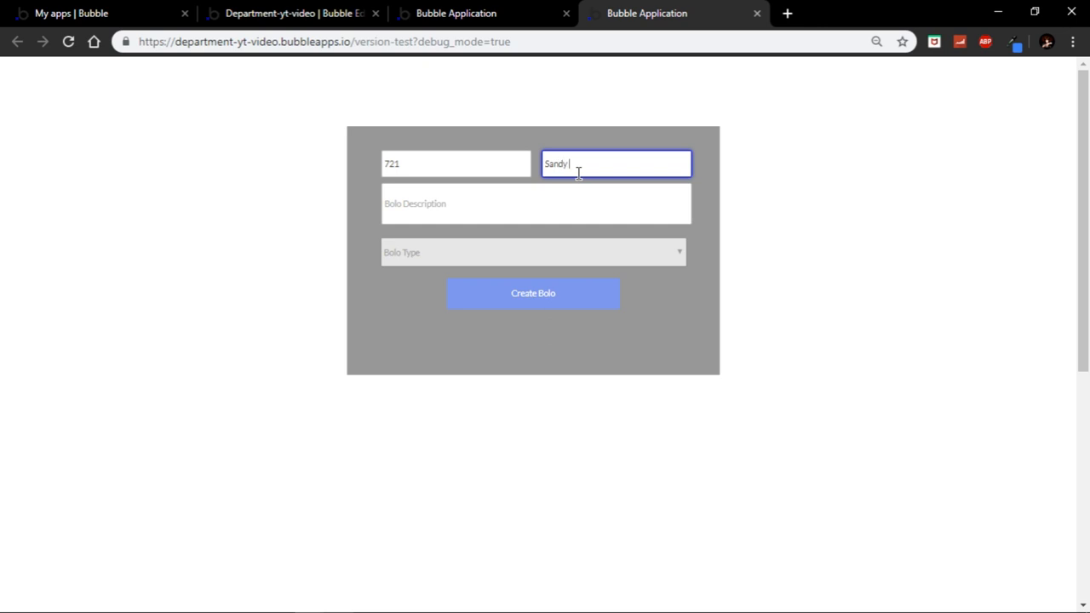
{"action": "type", "text": "Sl"}
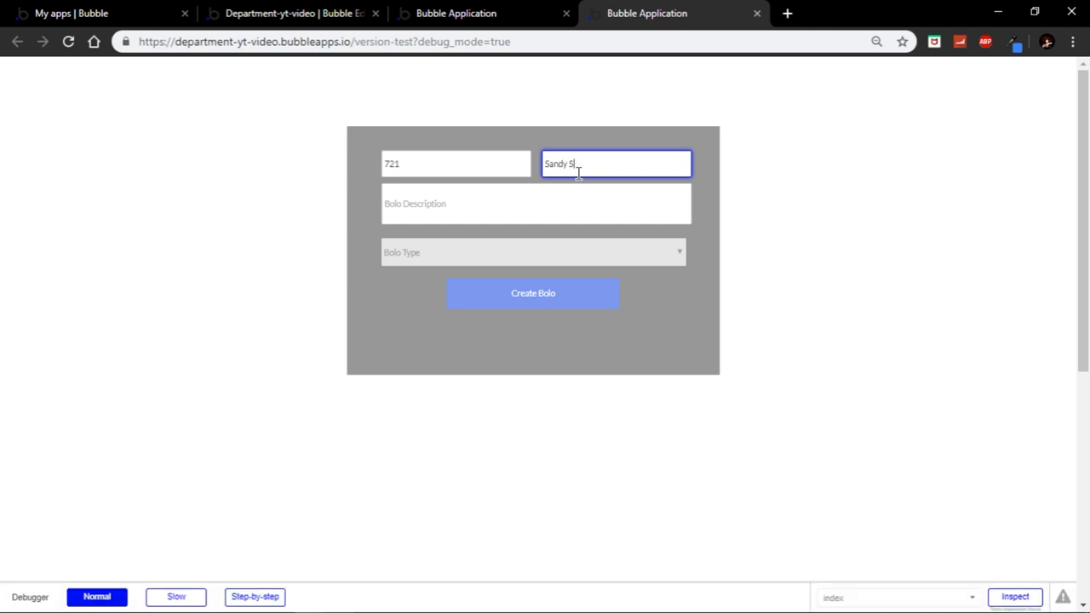
{"action": "left_click", "coordinate": [535, 203]}
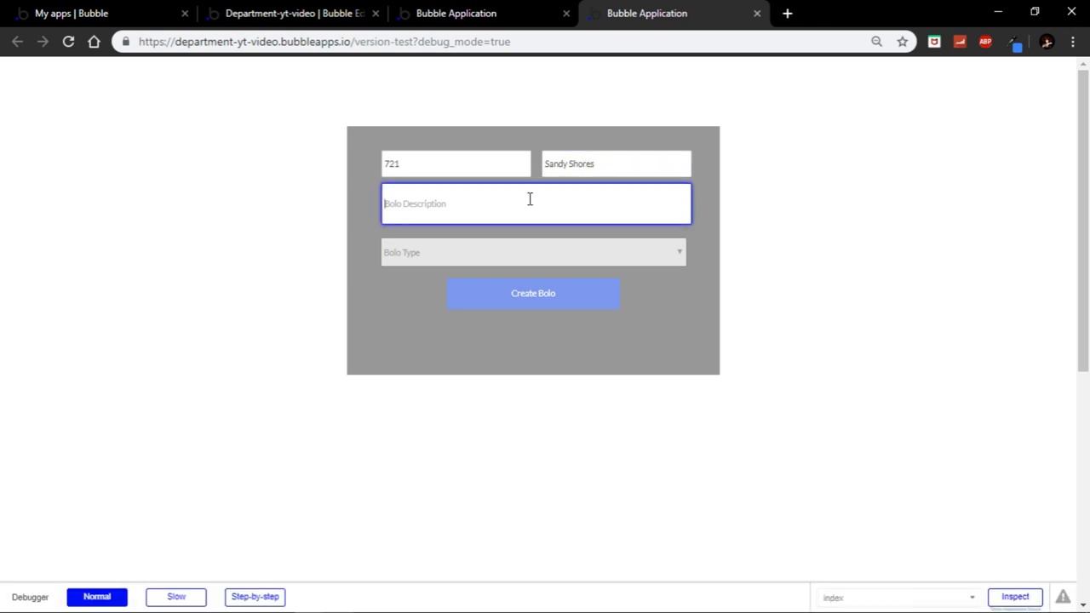
{"action": "type", "text": "Sho"}
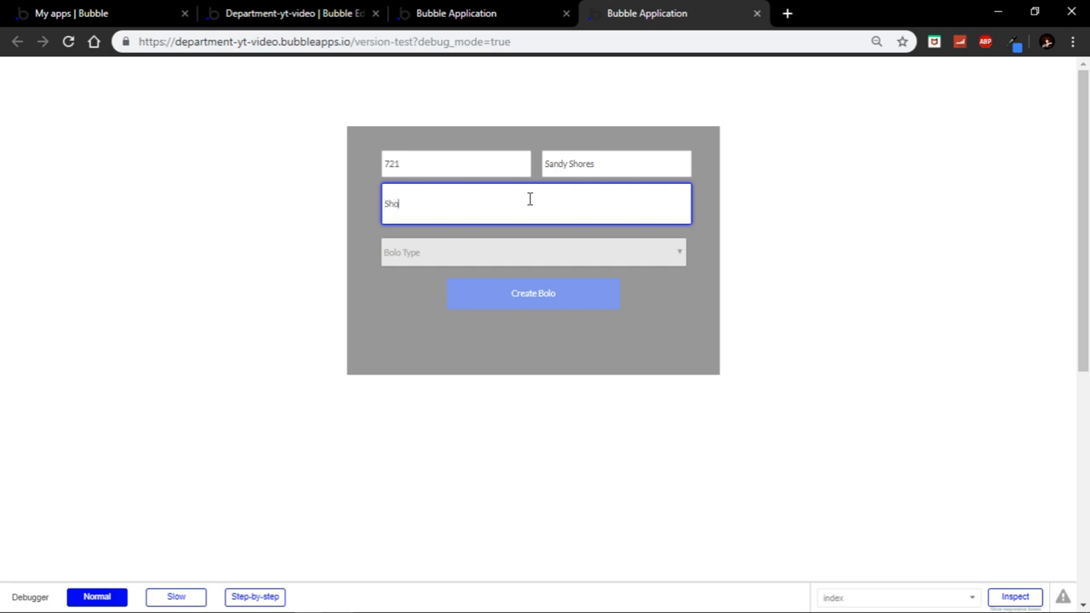
{"action": "type", "text": "ts fired"}
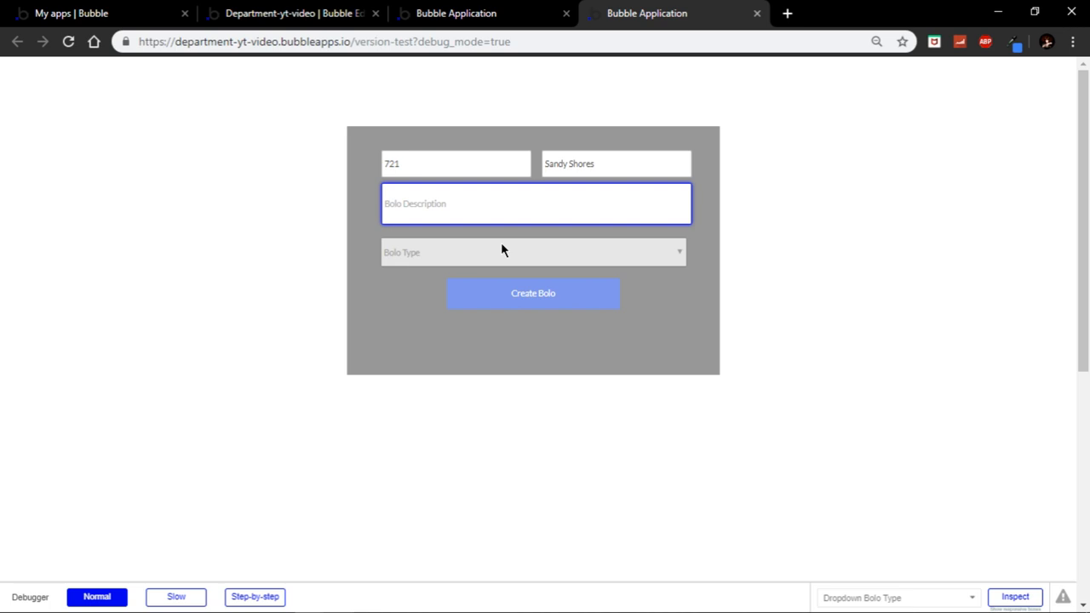
Choose Person as the BOLO type and describe it as 'White Male, all black'
{"action": "left_click", "coordinate": [533, 252]}
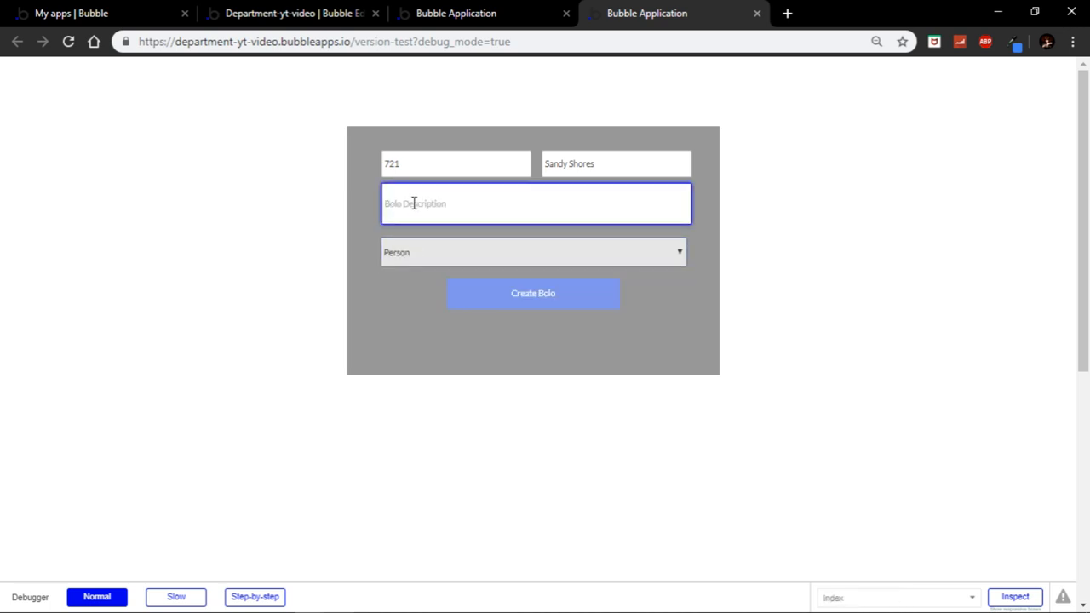
{"action": "type", "text": "White"}
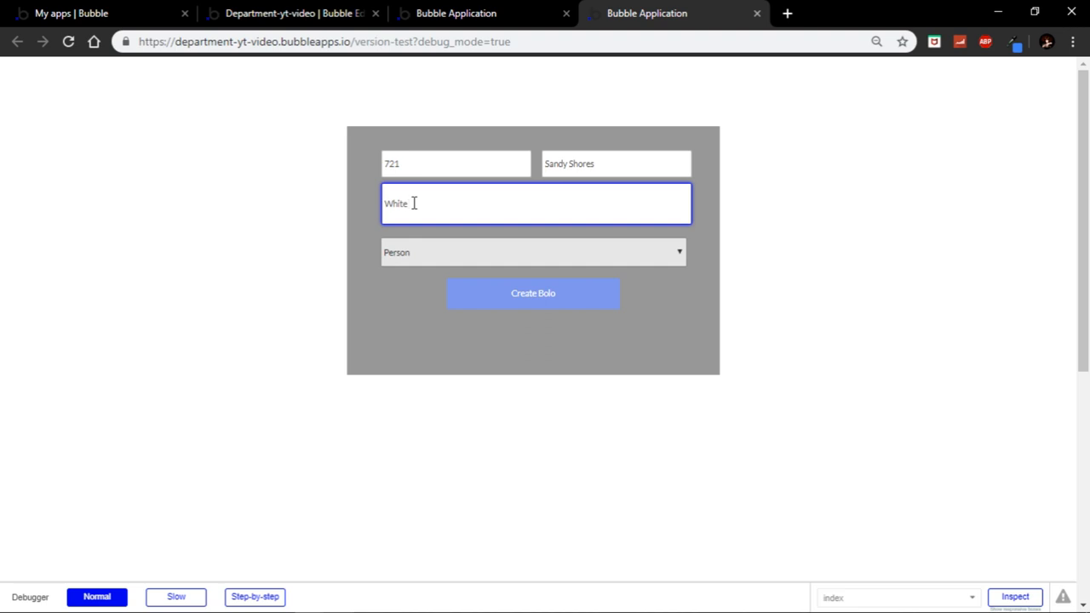
{"action": "type", "text": "Male"}
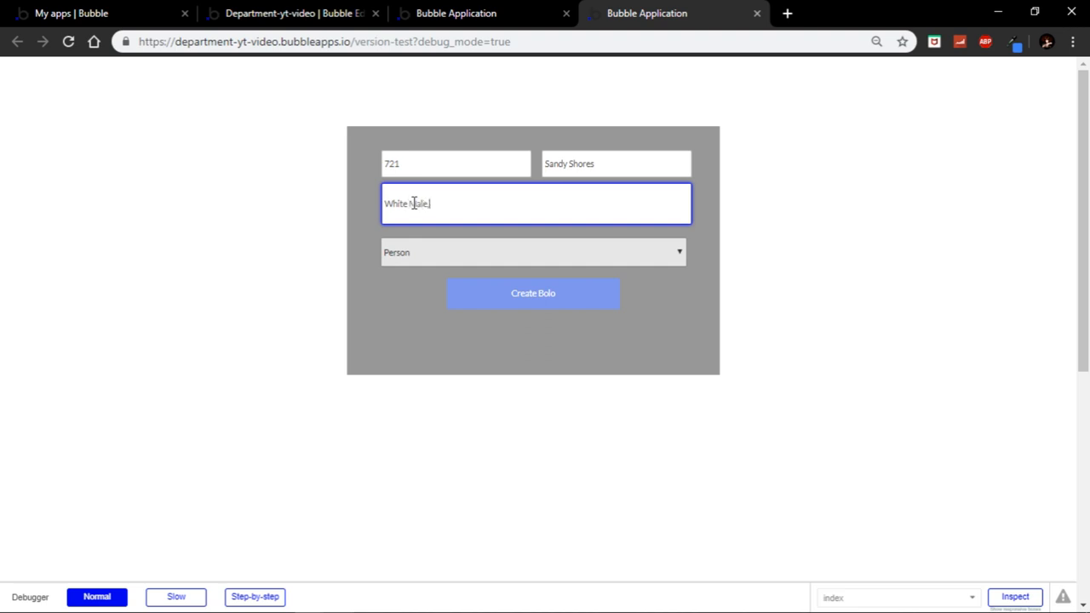
{"action": "type", "text": ", all black"}
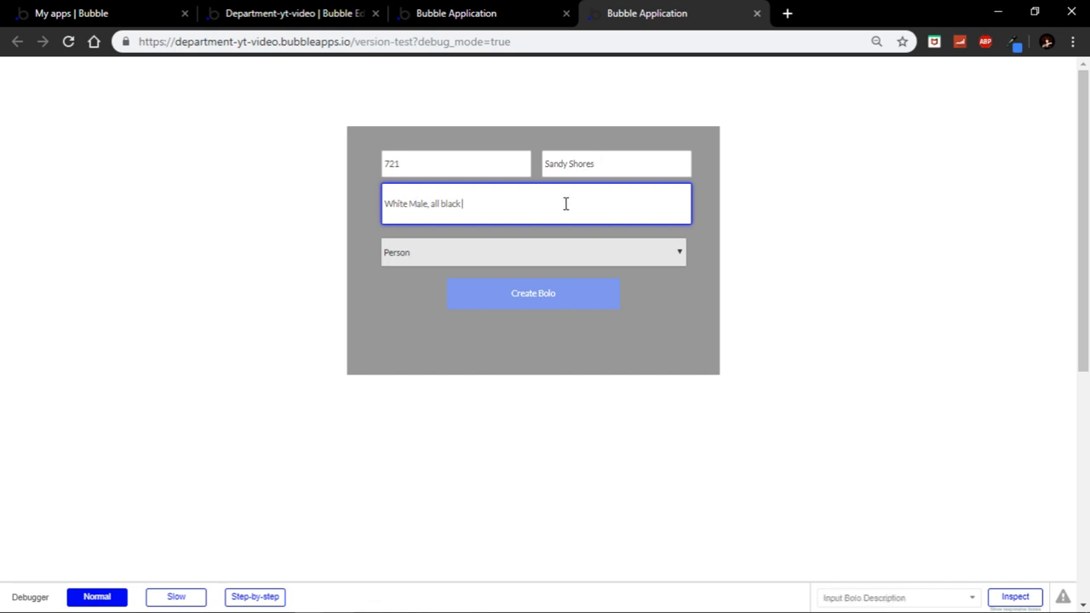
{"action": "mouse_move", "coordinate": [498, 214]}
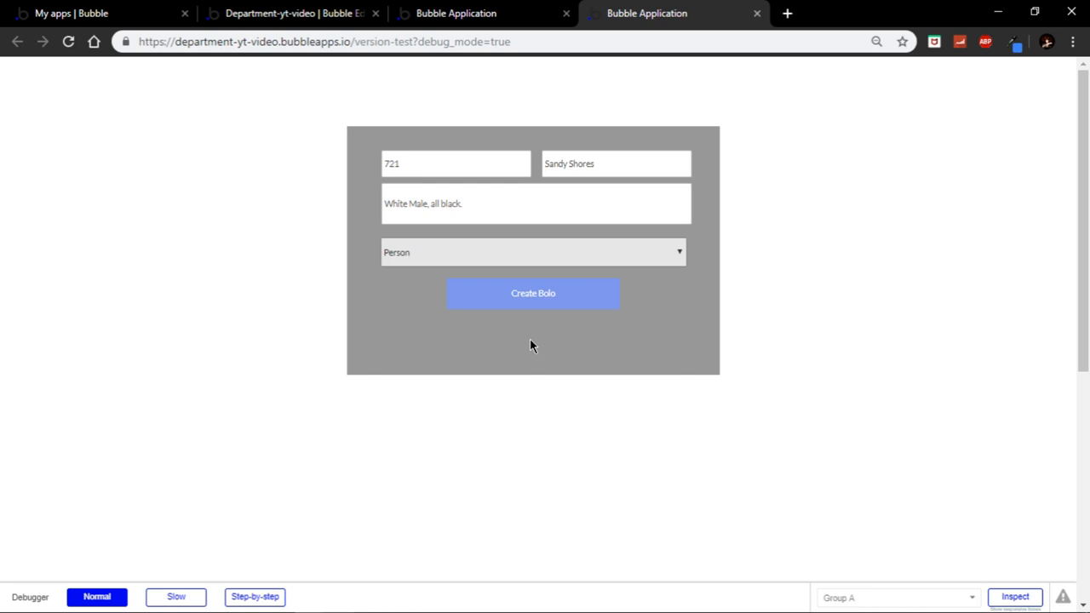
View the department page list showing the new BOLO with every line labelled Date
{"action": "left_click", "coordinate": [532, 293]}
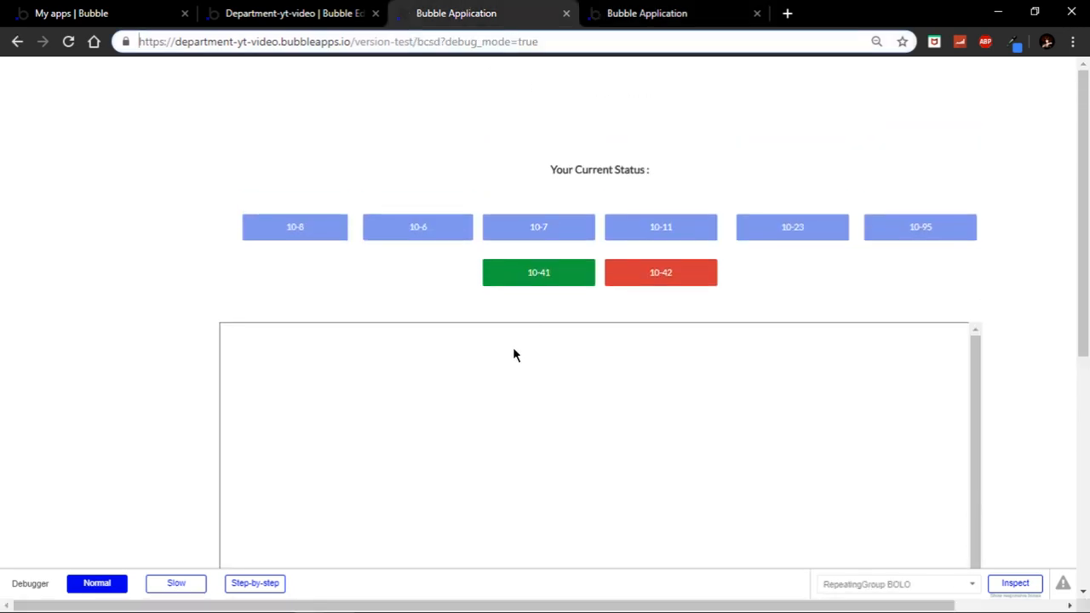
{"action": "scroll", "scroll_direction": "down", "scroll_amount": 3}
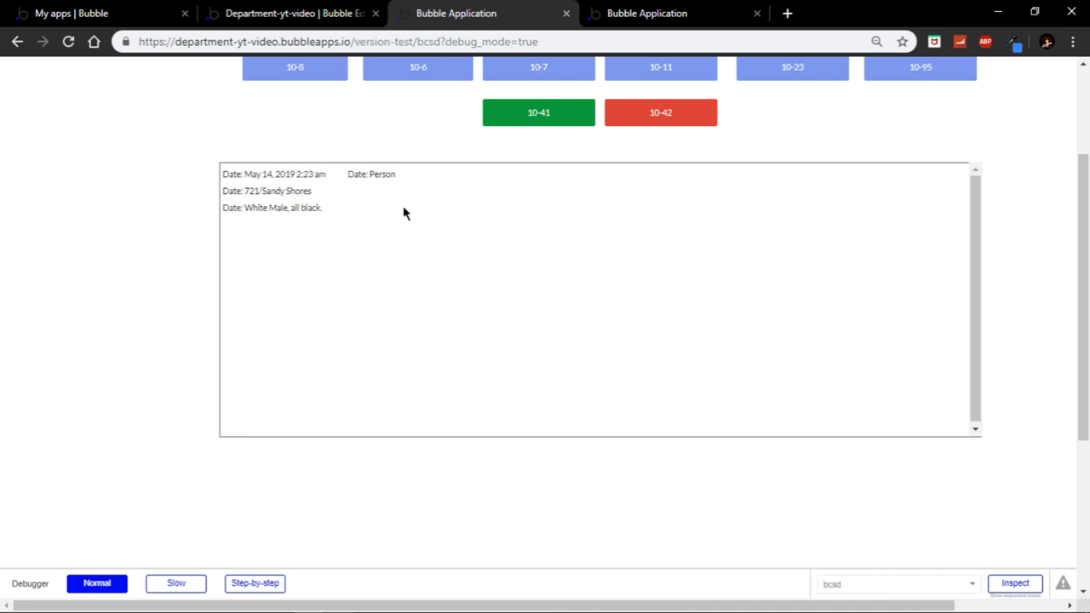
{"action": "mouse_move", "coordinate": [1032, 603]}
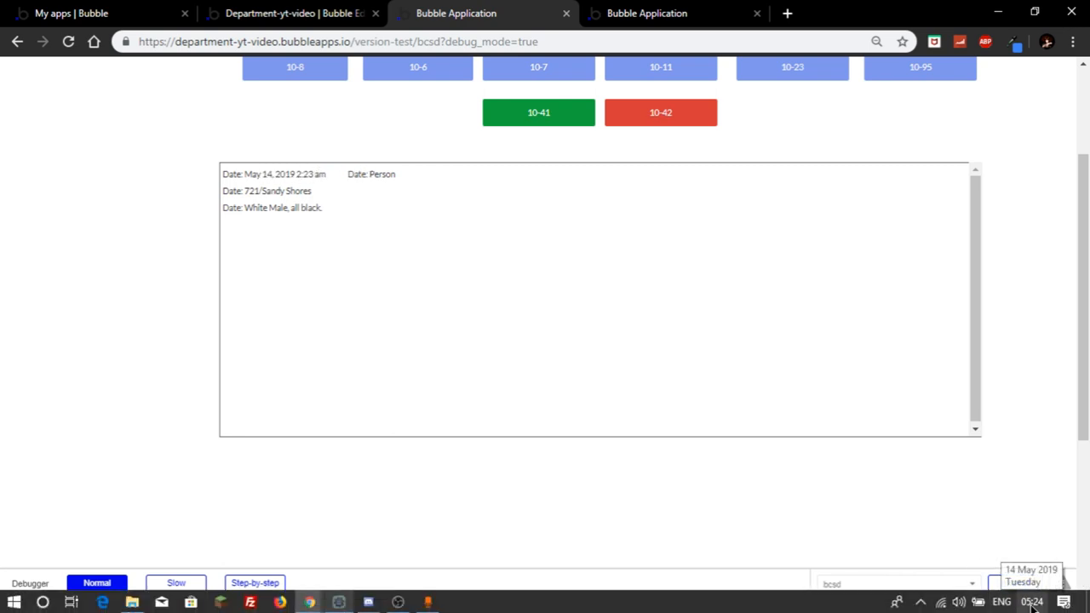
{"action": "double_click", "coordinate": [276, 191]}
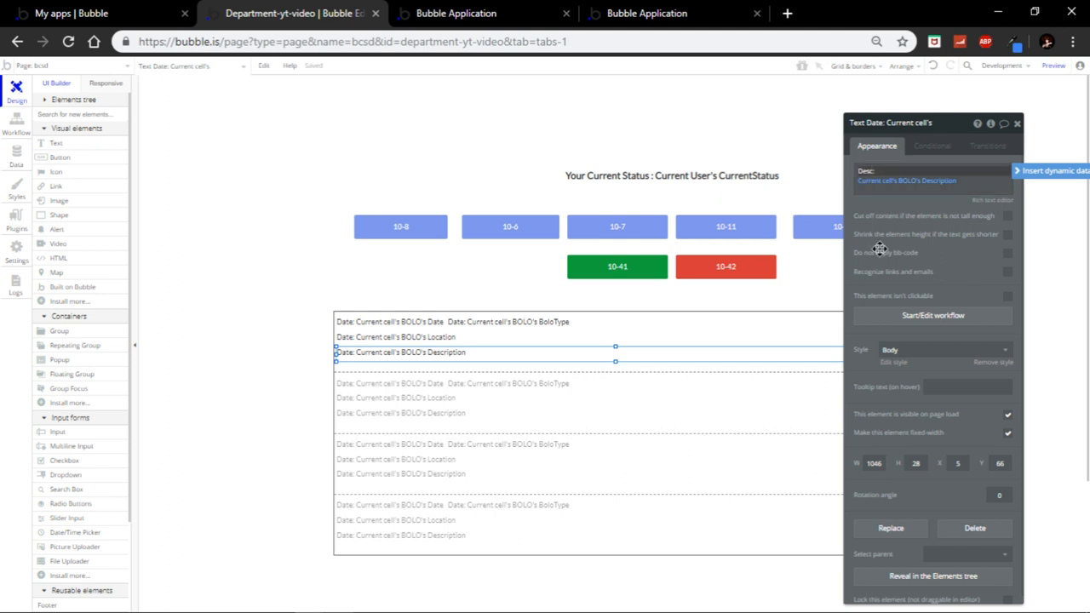
Relabel the repeating group's location line from 'Date:' to 'Location:'
{"action": "left_click", "coordinate": [394, 338]}
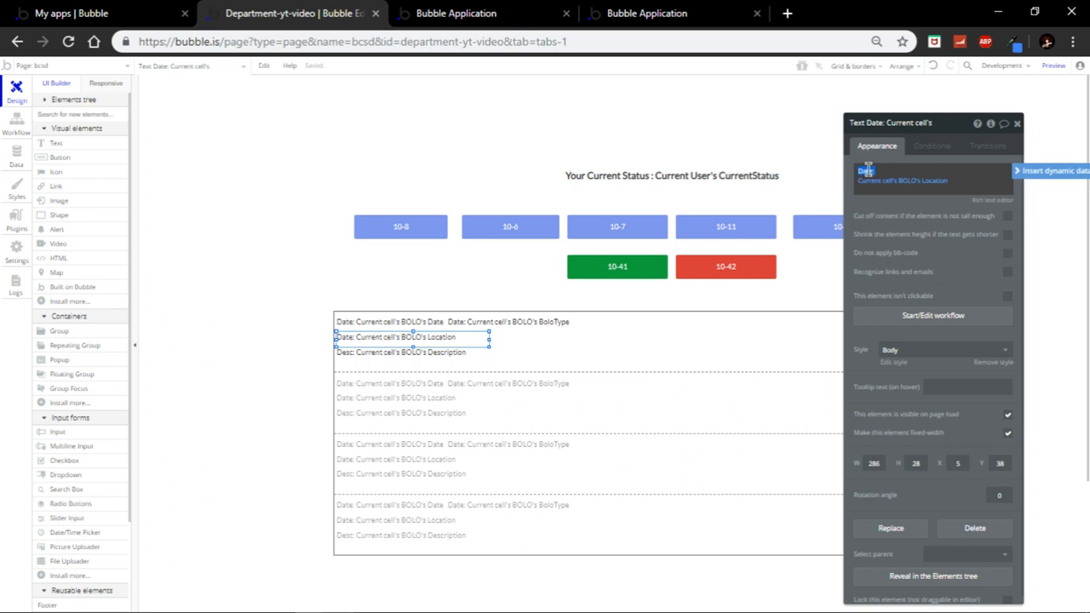
{"action": "type", "text": "Locat"}
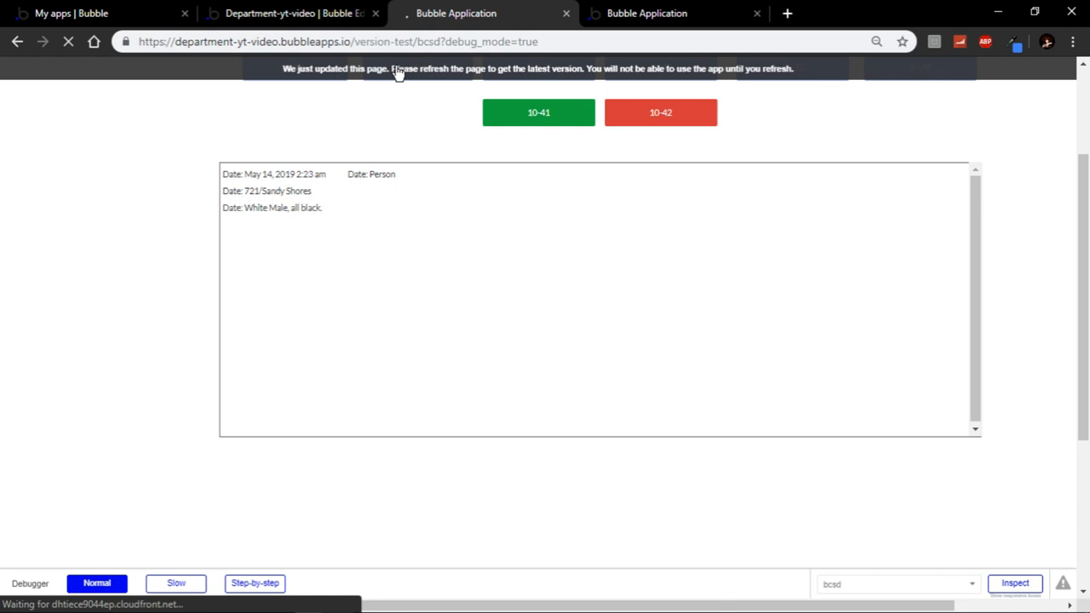
Refresh the test page so the BOLO reads Date, Type, Location and Desc labels
{"action": "left_click", "coordinate": [68, 41]}
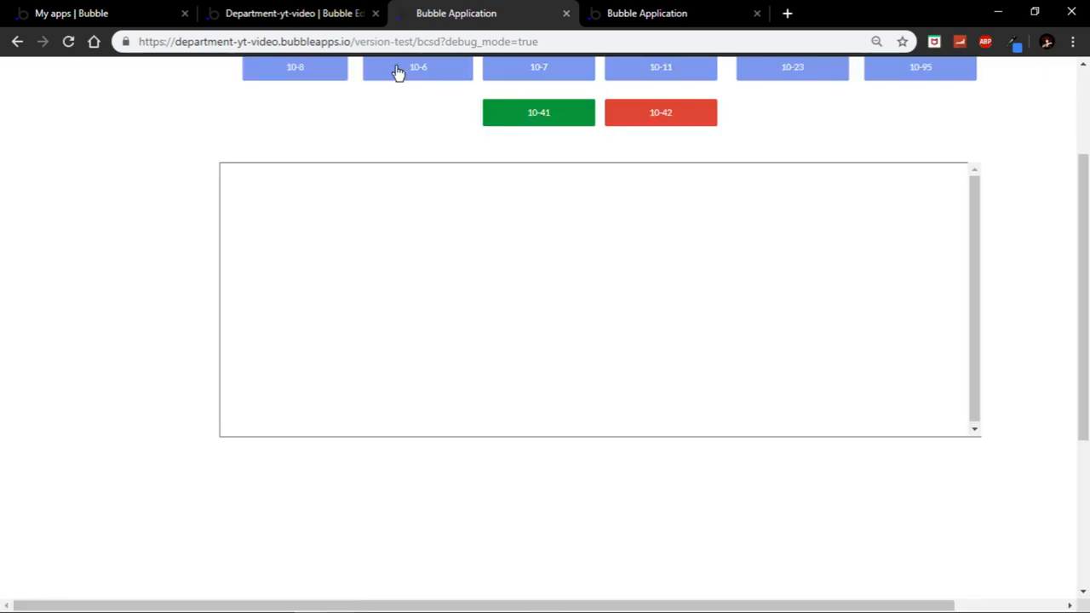
{"action": "left_click", "coordinate": [417, 68]}
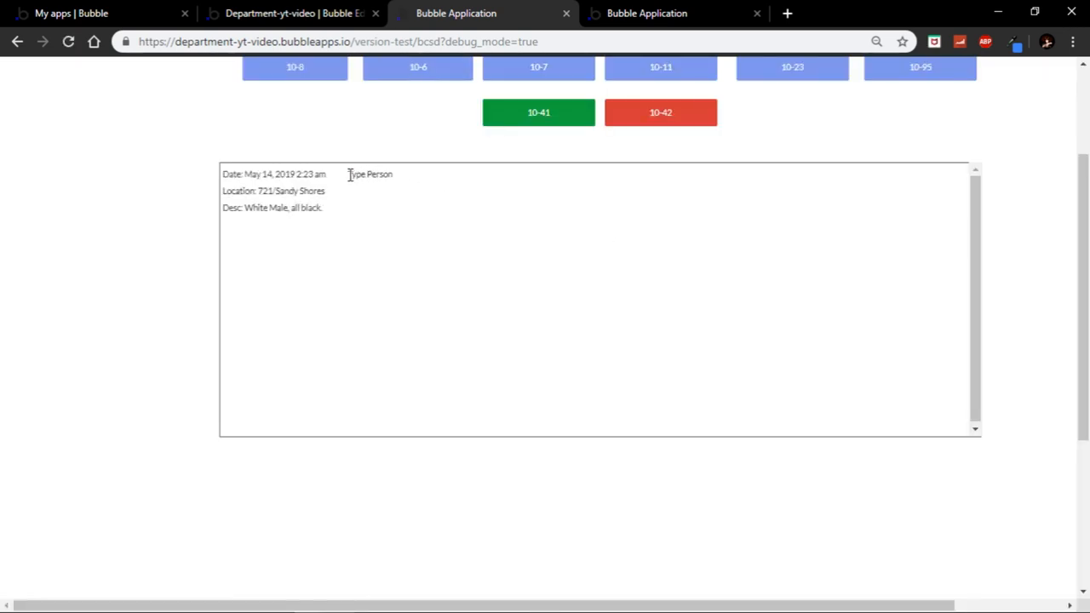
{"action": "scroll", "scroll_direction": "up", "scroll_amount": 3}
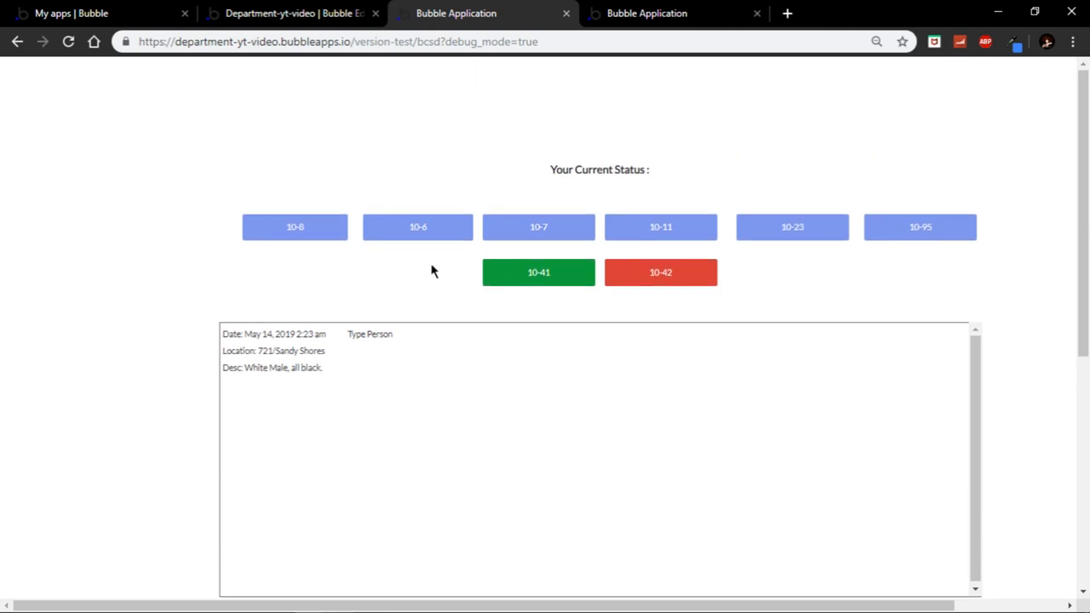
{"action": "mouse_move", "coordinate": [454, 317]}
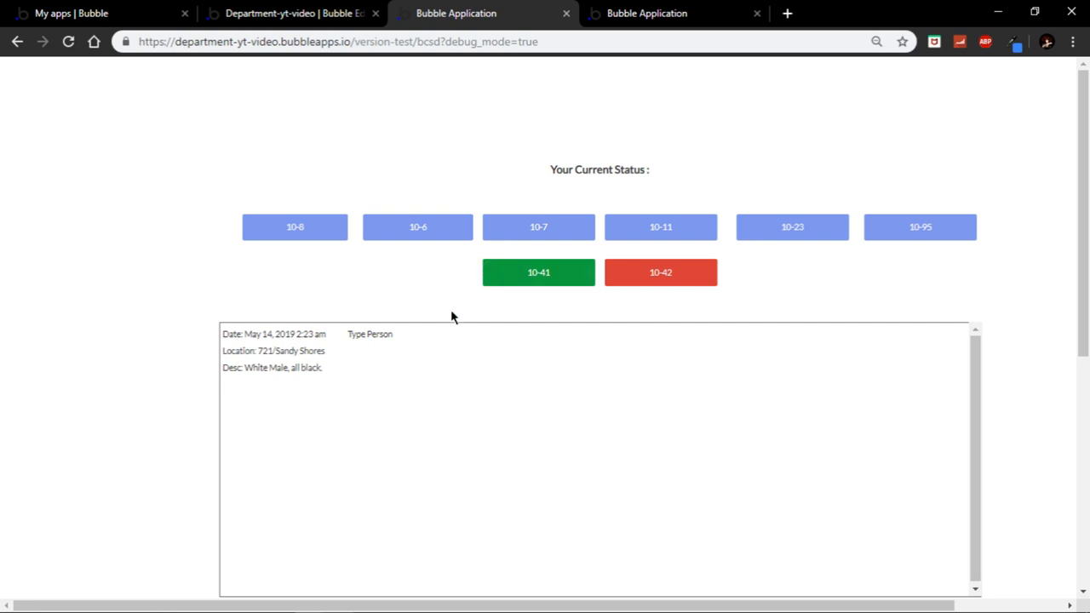